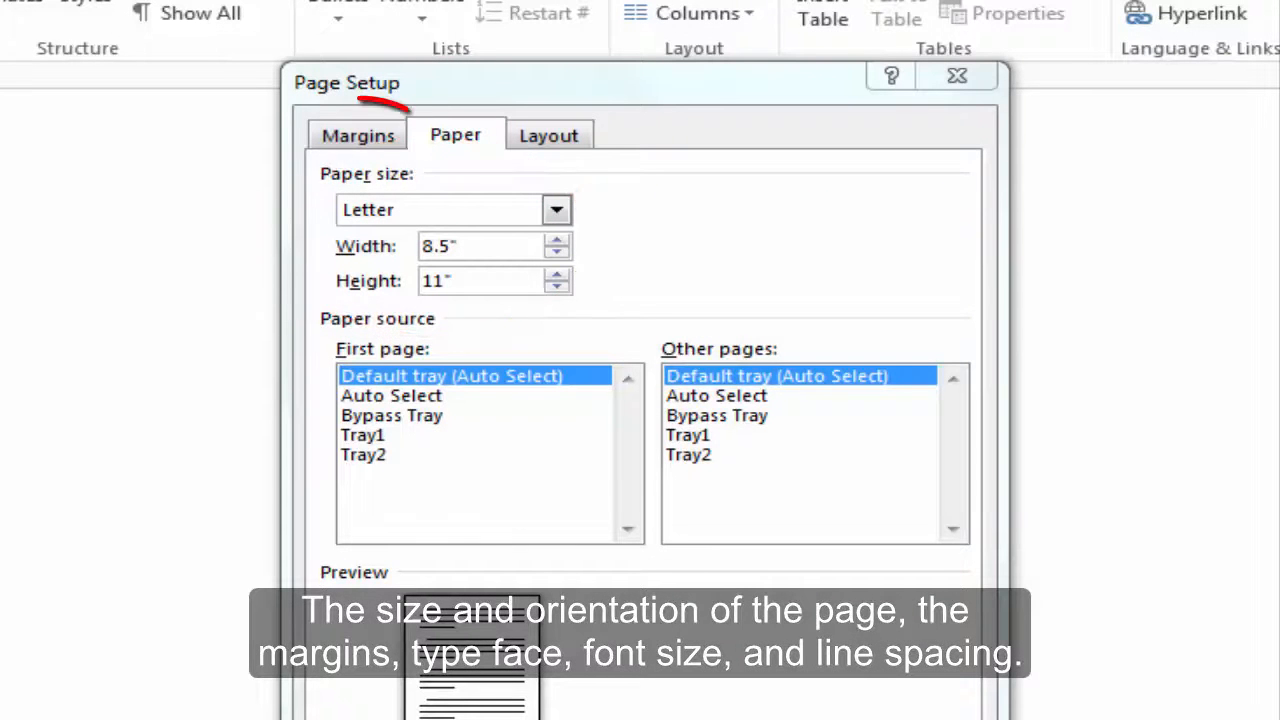
Dismiss the Page Setup dialog and return to the blank document.
click(556, 254)
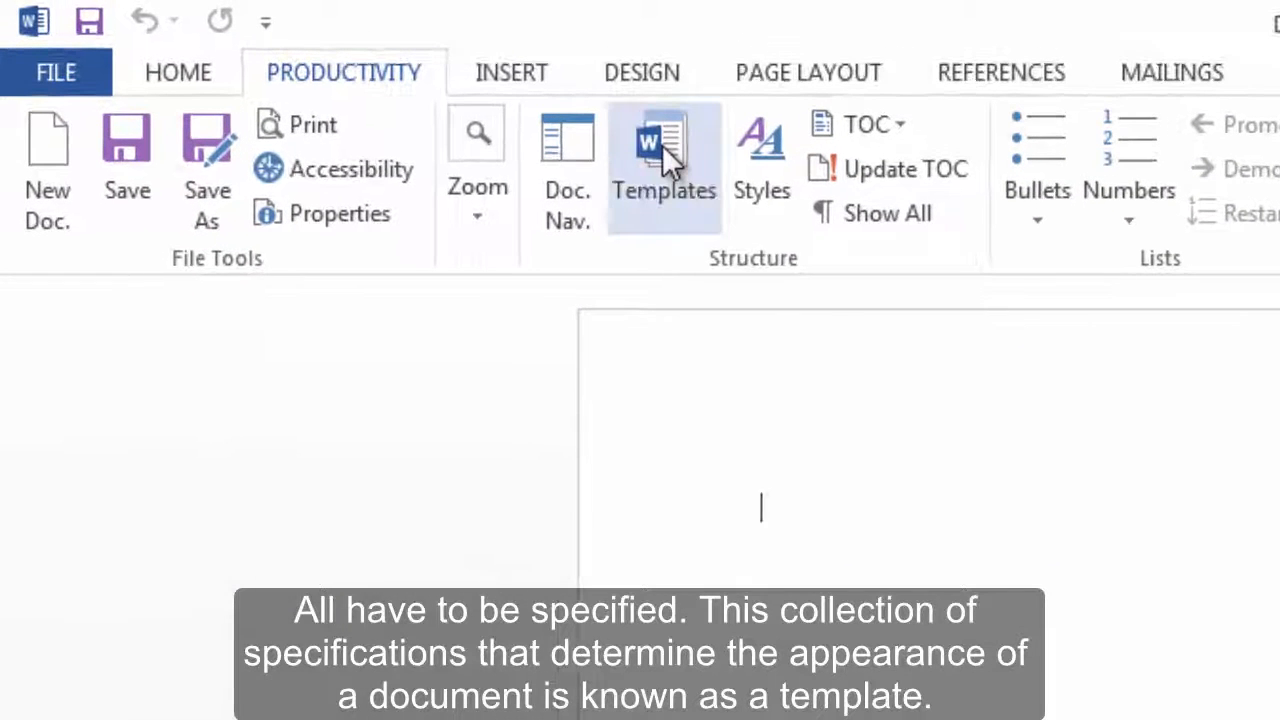
mouse_move(664, 164)
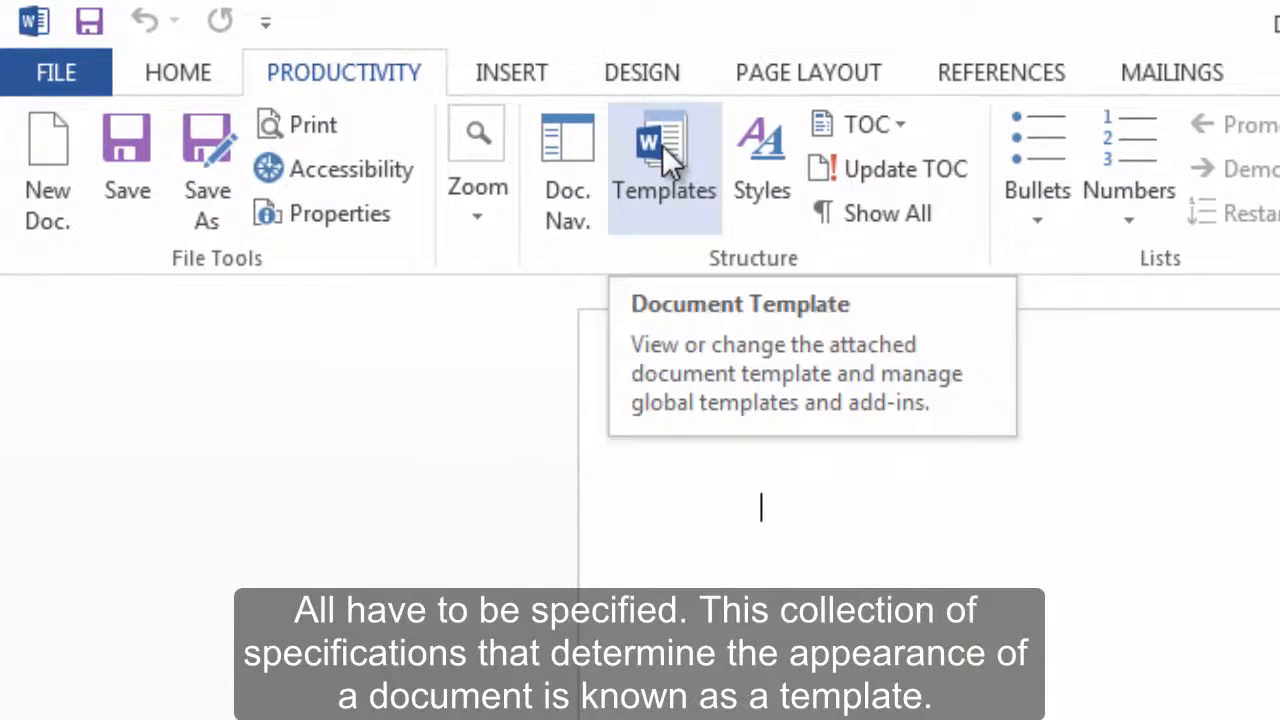
Bring up the Templates and Add-ins dialog showing the attached Normal template.
click(664, 164)
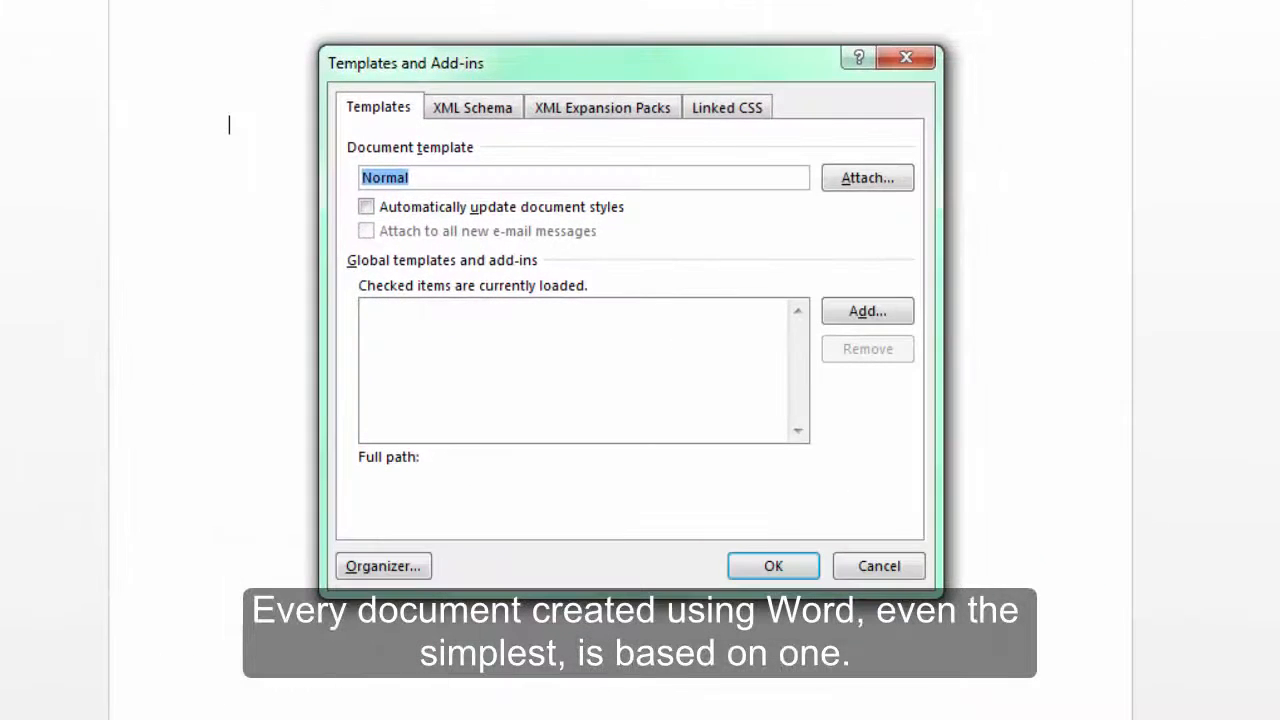
mouse_move(1018, 418)
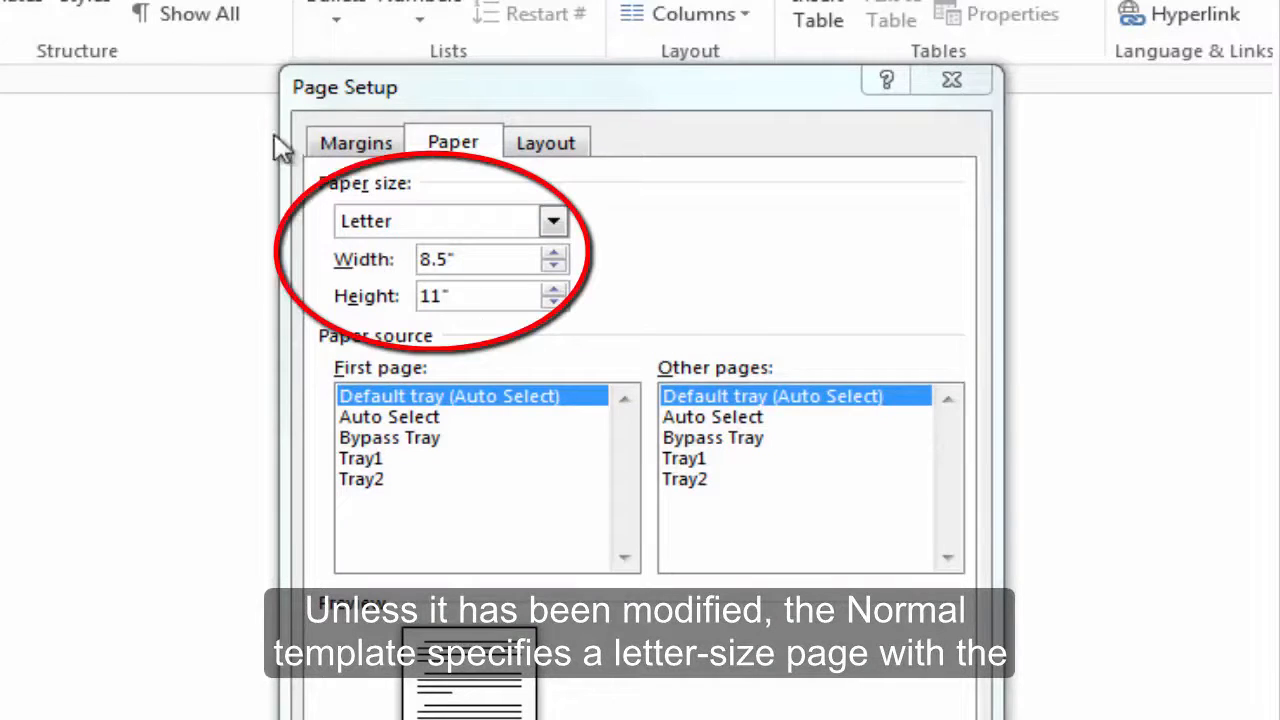
Bring up Page Setup's Paper settings showing Letter 8.5" by 11".
click(356, 142)
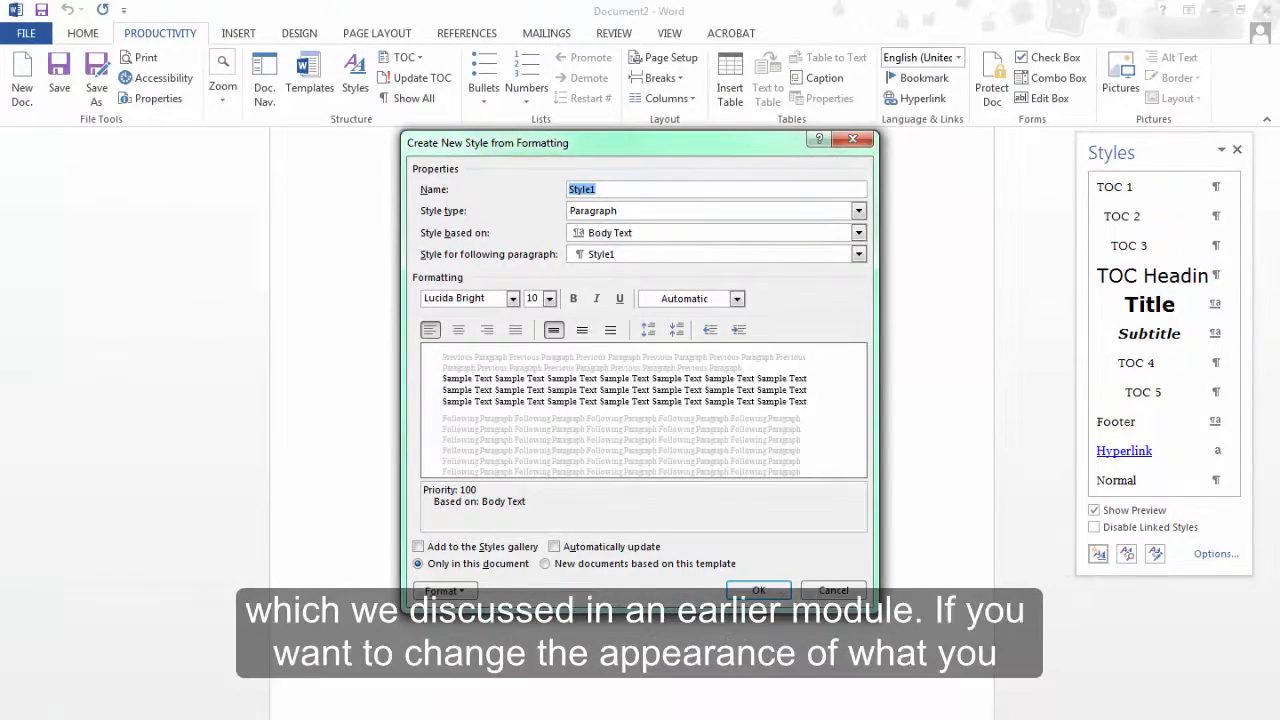
Cancel the Create New Style dialog and go to File > New for the template gallery.
click(832, 590)
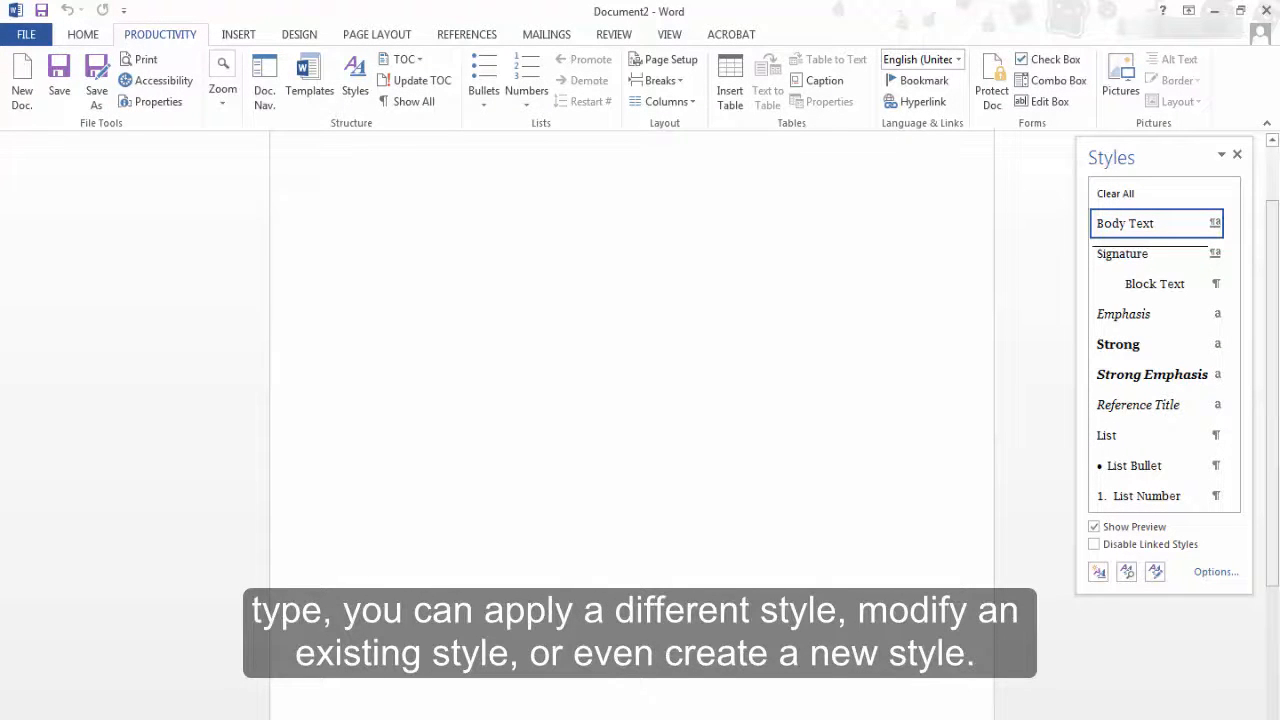
click(26, 34)
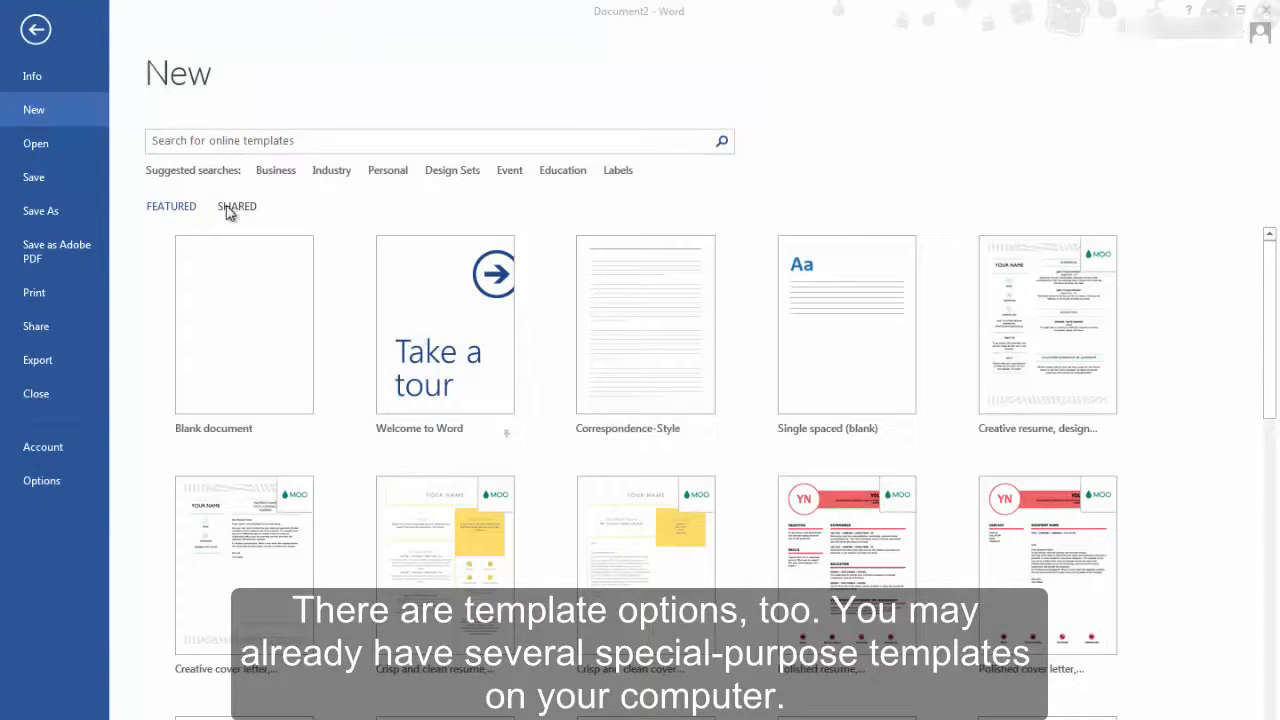
Show the SHARED templates on the New page.
click(236, 206)
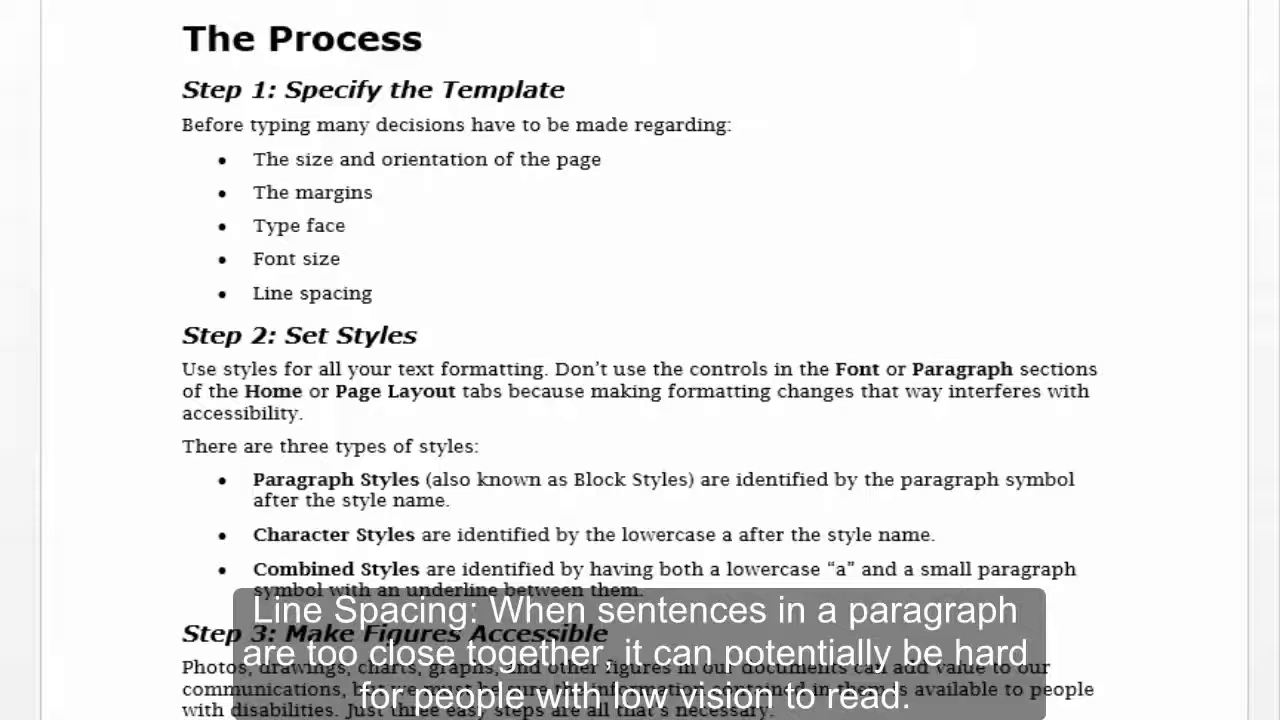
mouse_move(600, 456)
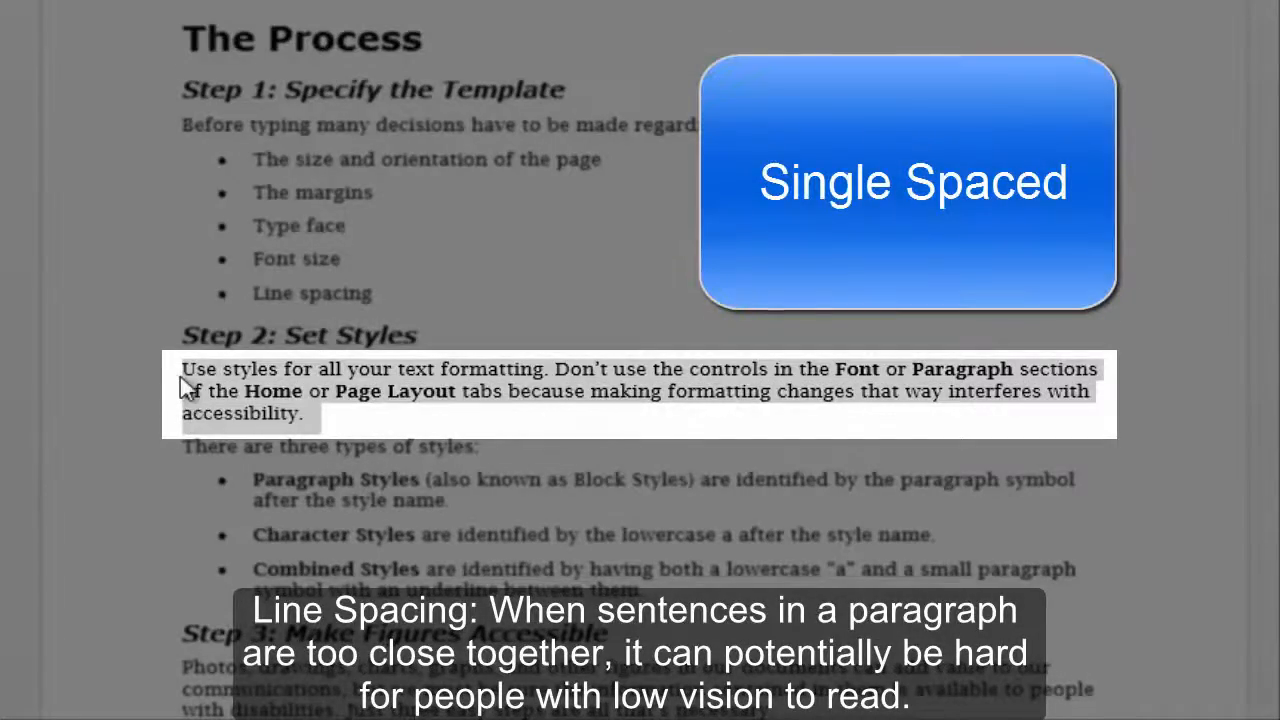
Check the Step 2 paragraph's line spacing via its Paragraph settings.
right_click(300, 400)
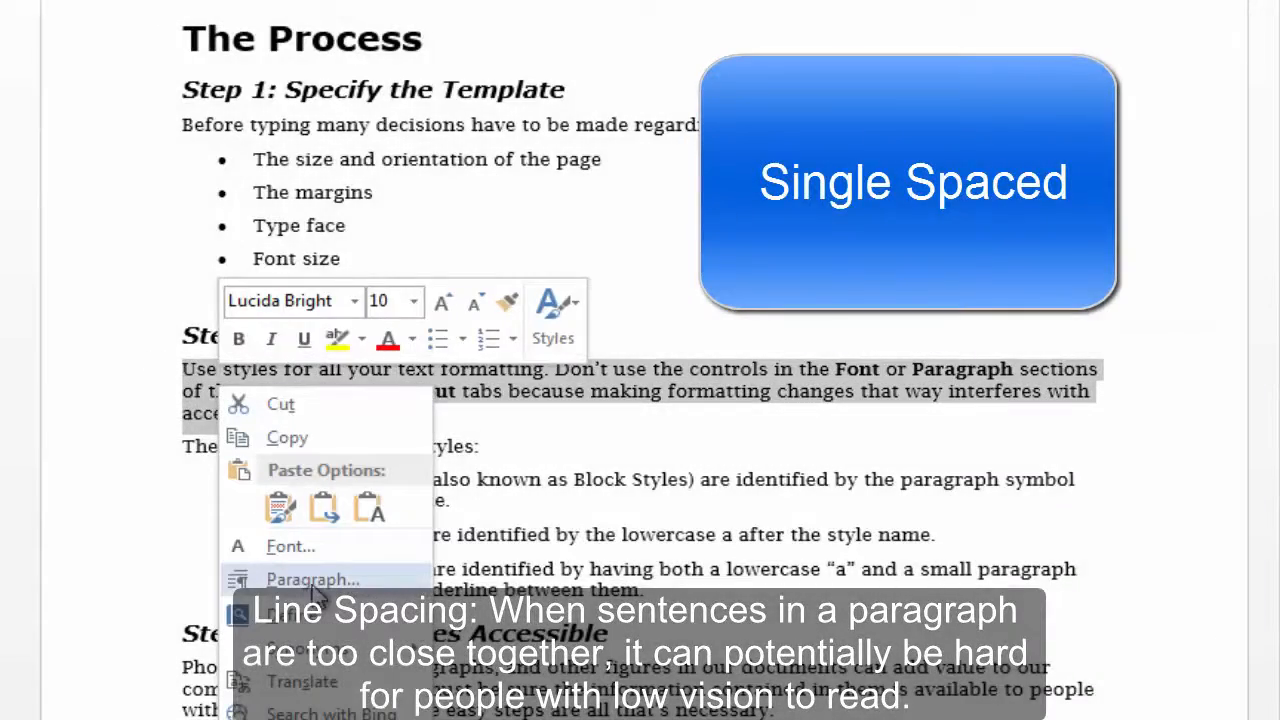
click(312, 580)
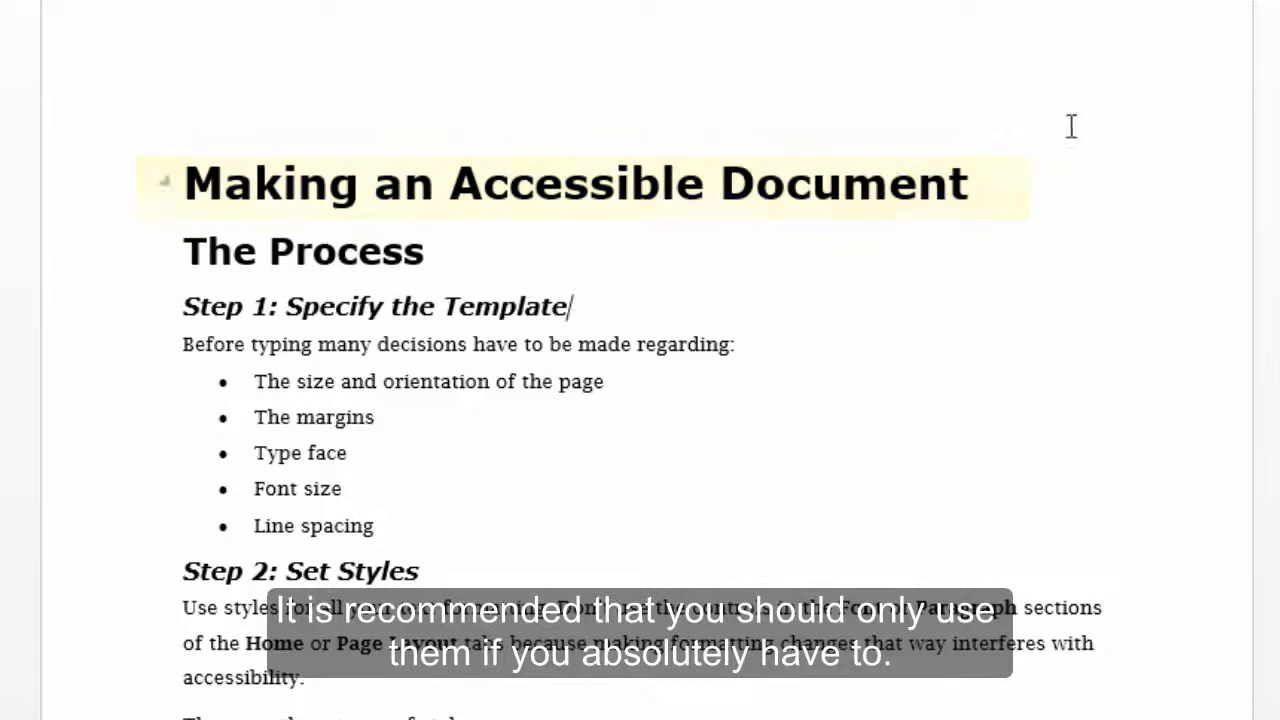
scroll(down, 3)
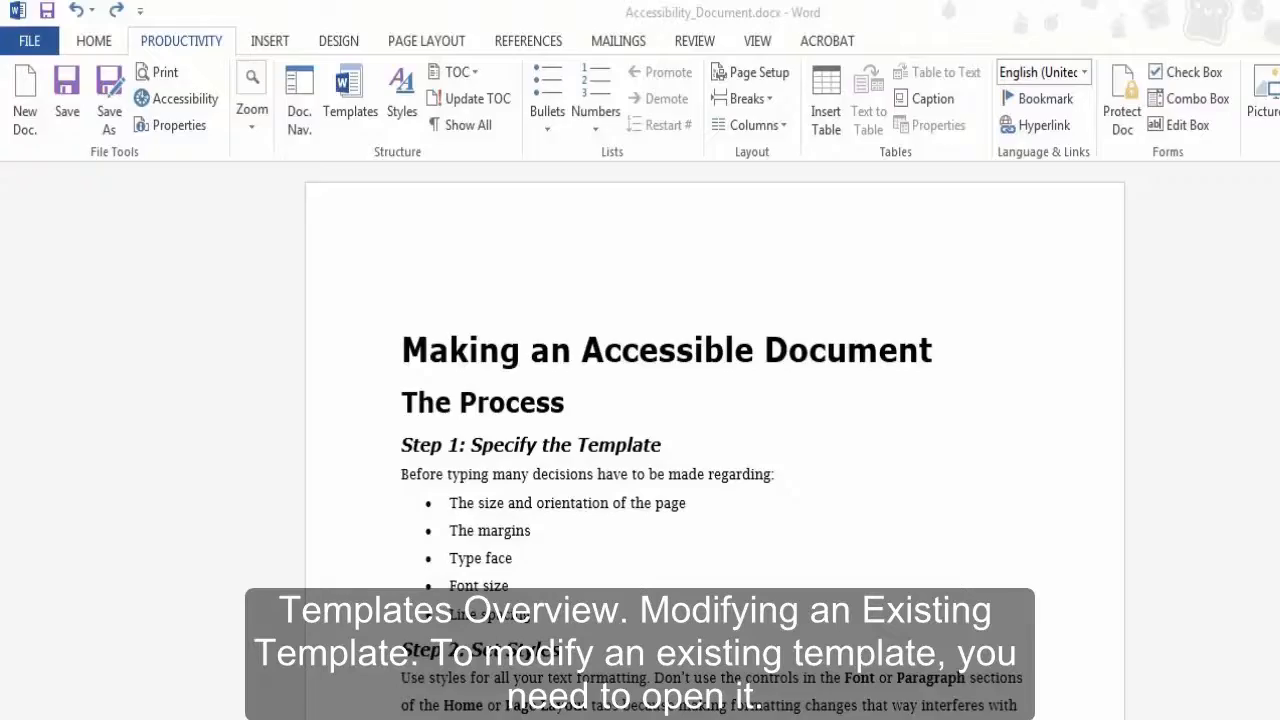
Open Accessibility_Document_Template.dotx from the All Word Templates list for editing.
click(28, 40)
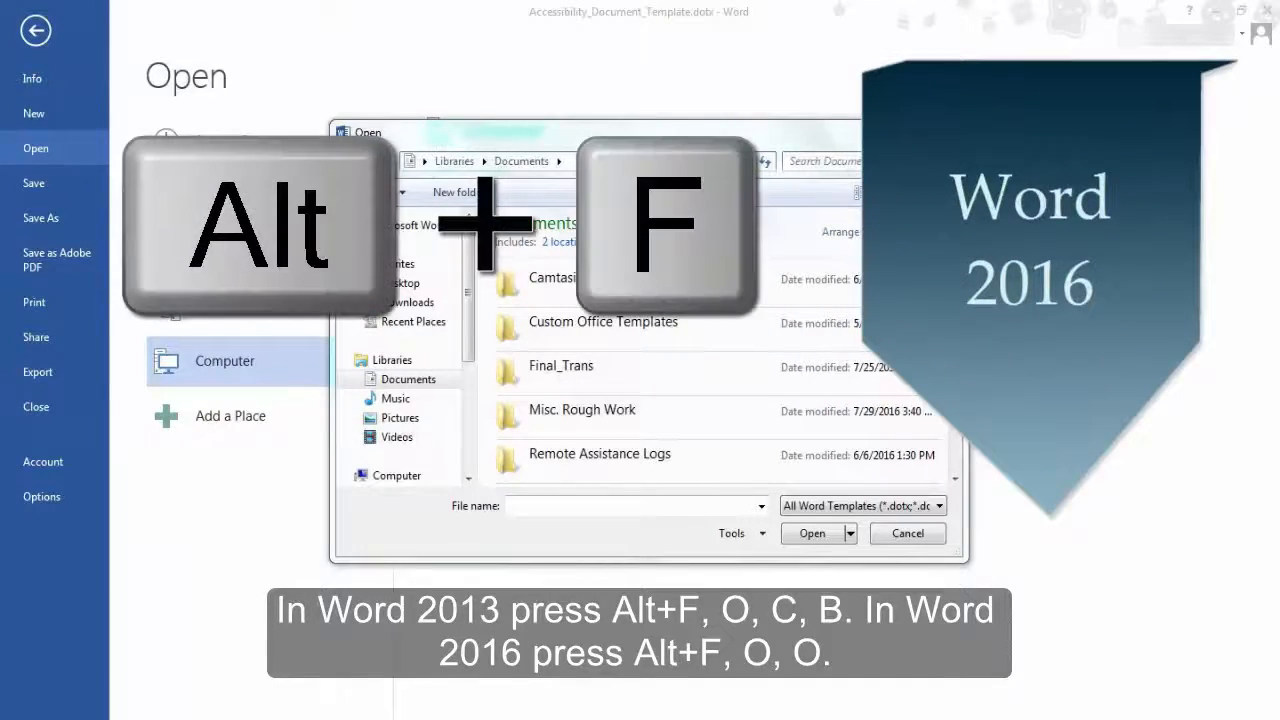
key(o)
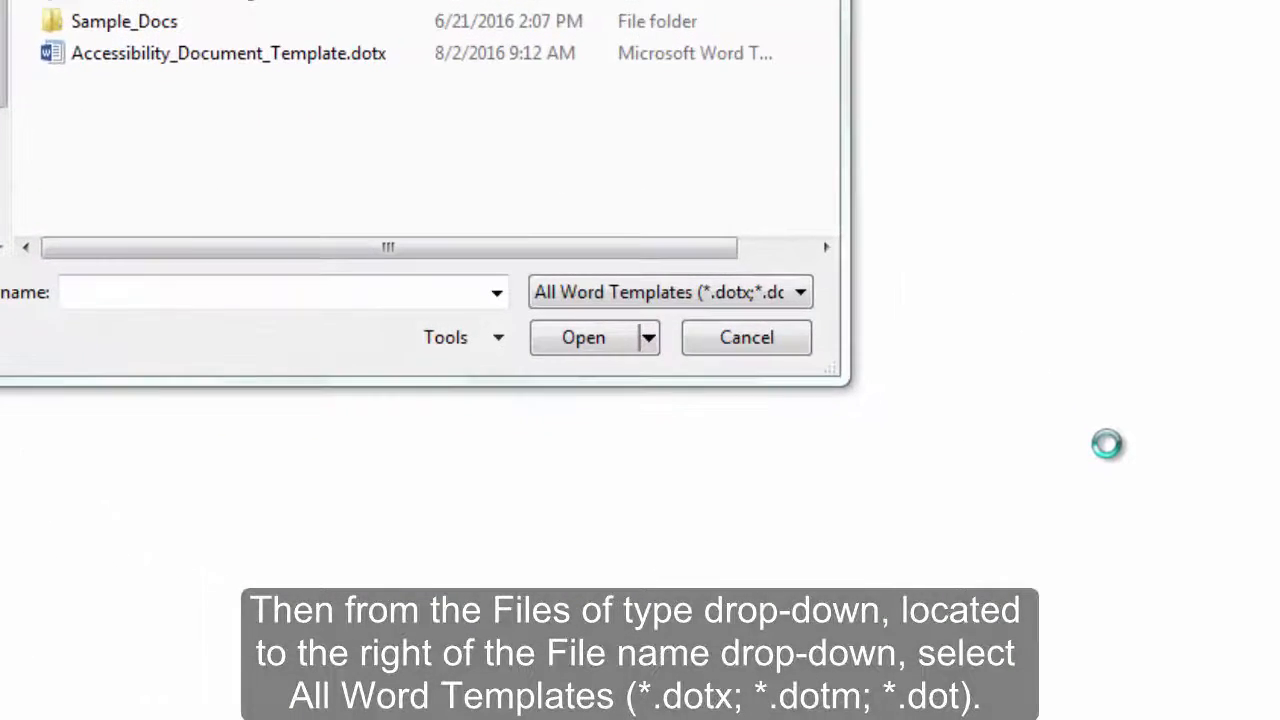
click(668, 292)
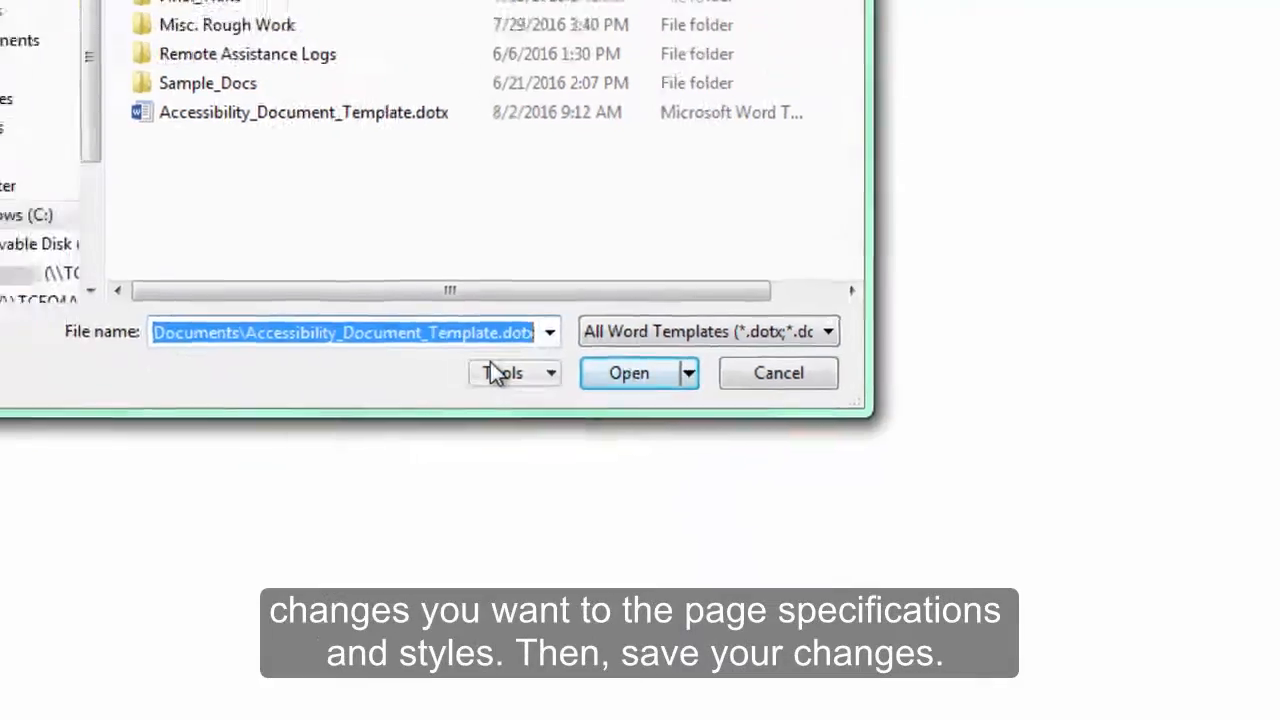
click(628, 374)
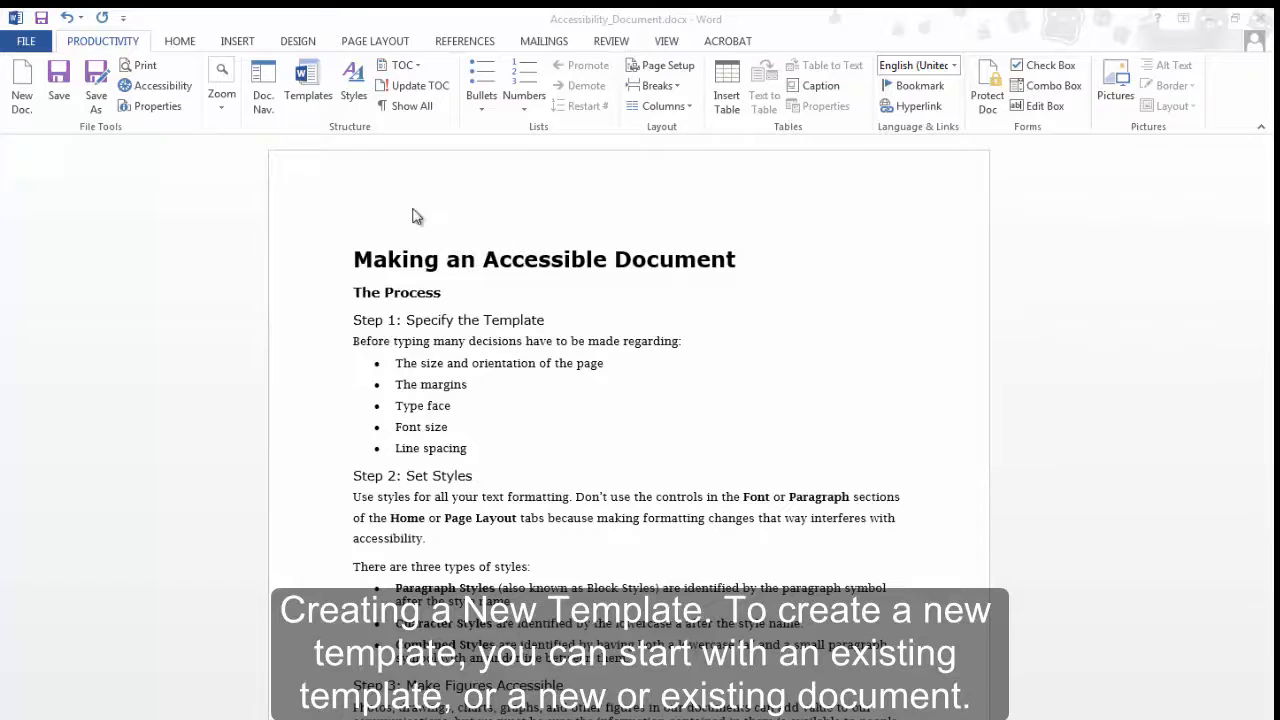
Style The Process as Heading 2 and the Step headings as Heading 3 via the Styles pane.
click(352, 80)
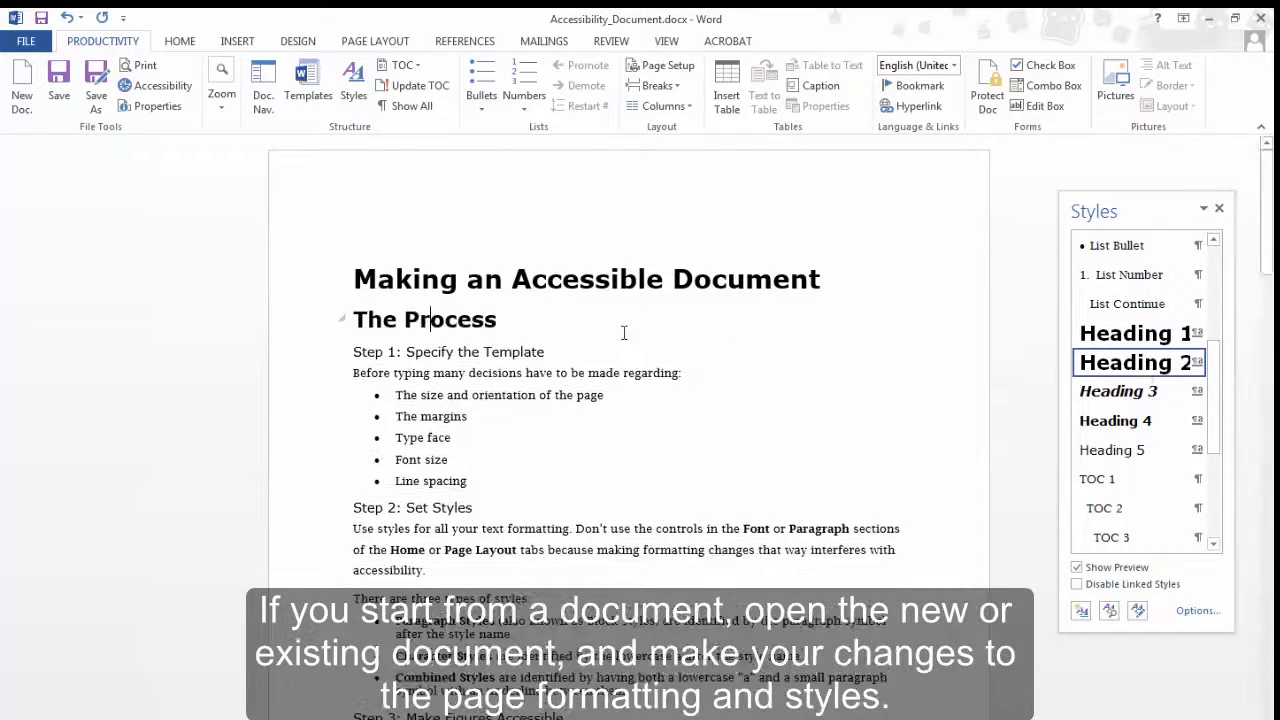
click(1112, 448)
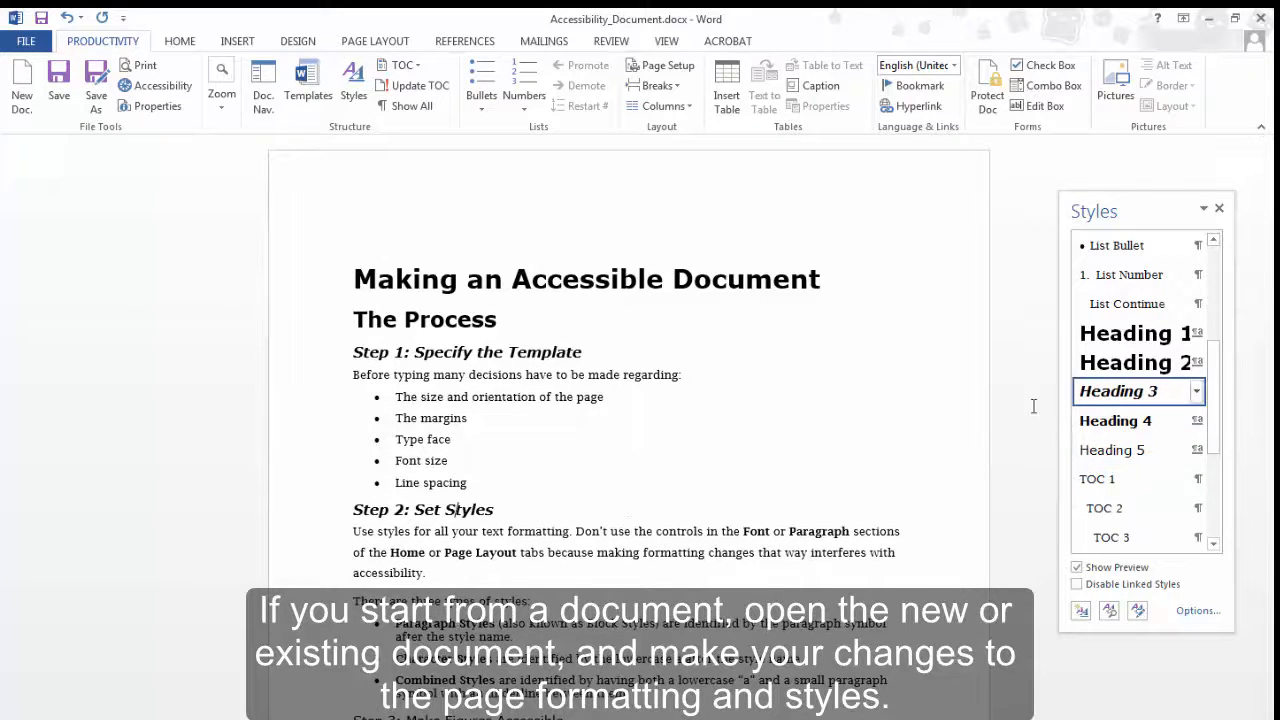
click(1118, 448)
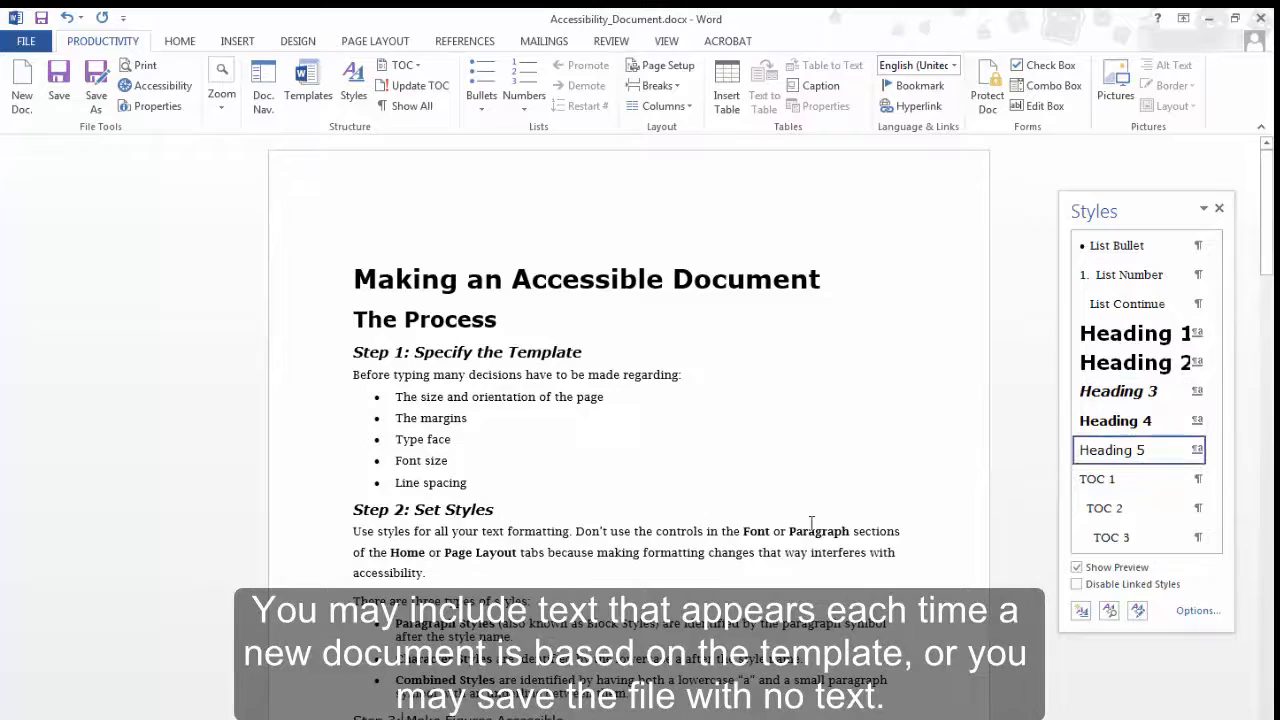
click(1118, 390)
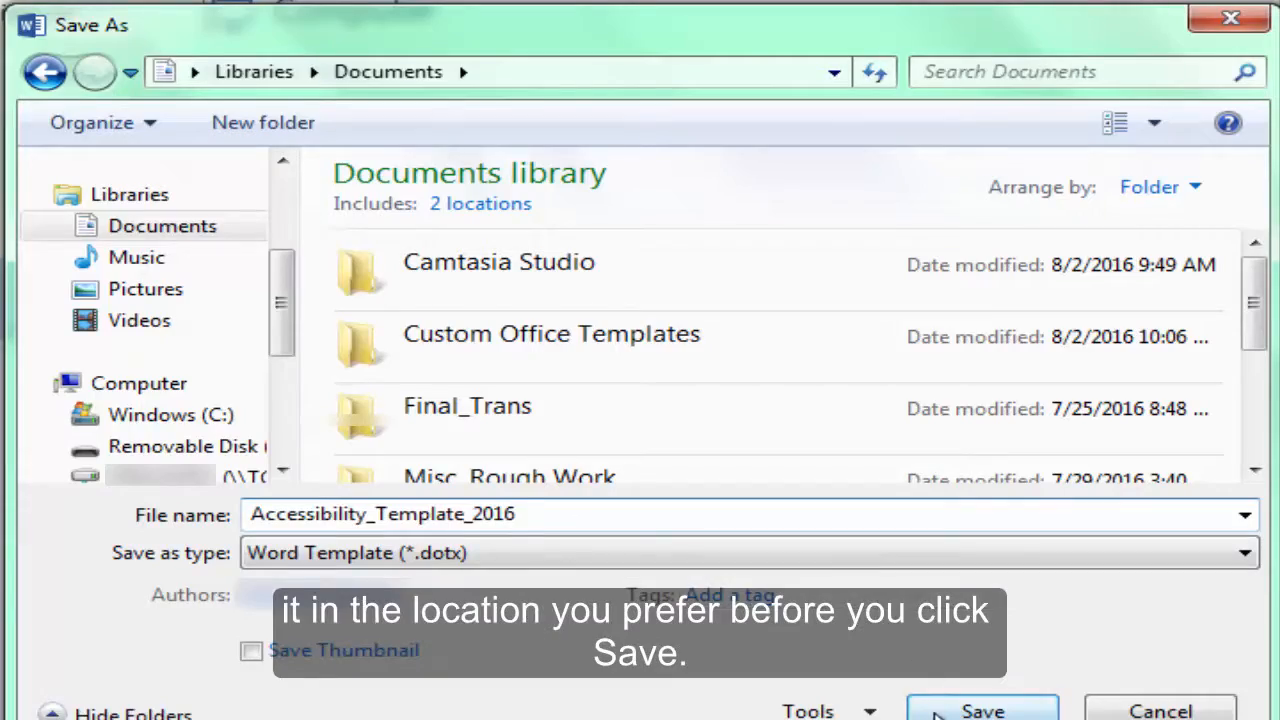
Save the file as Word Template (*.dotx) named Accessibility_Template_2016.
click(982, 710)
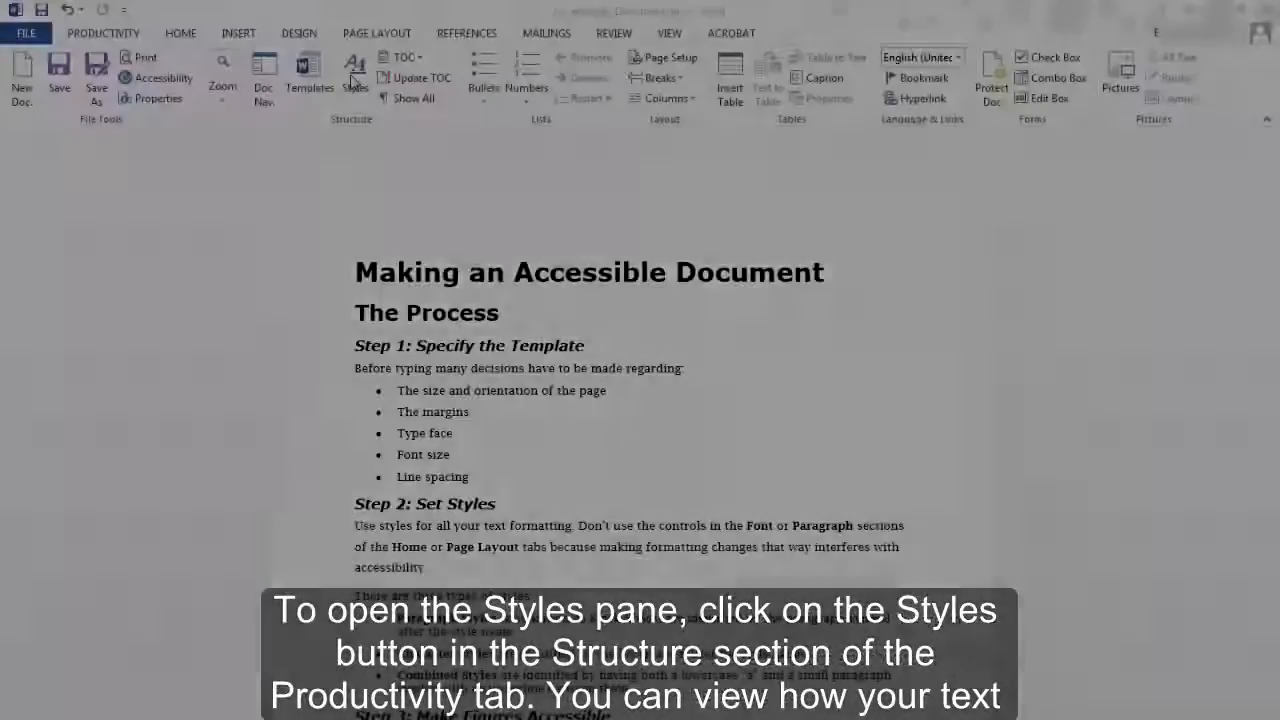
Turn on Show Preview in the Styles pane so names appear in their formatting.
click(354, 76)
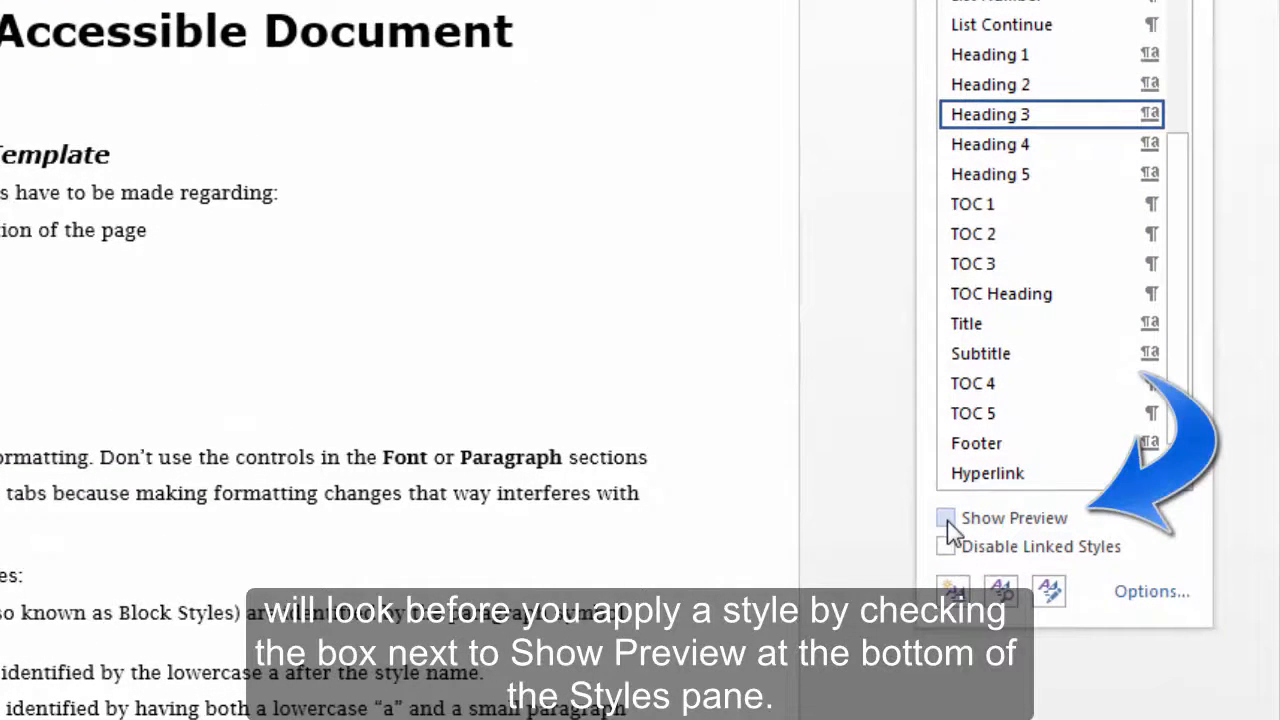
click(944, 518)
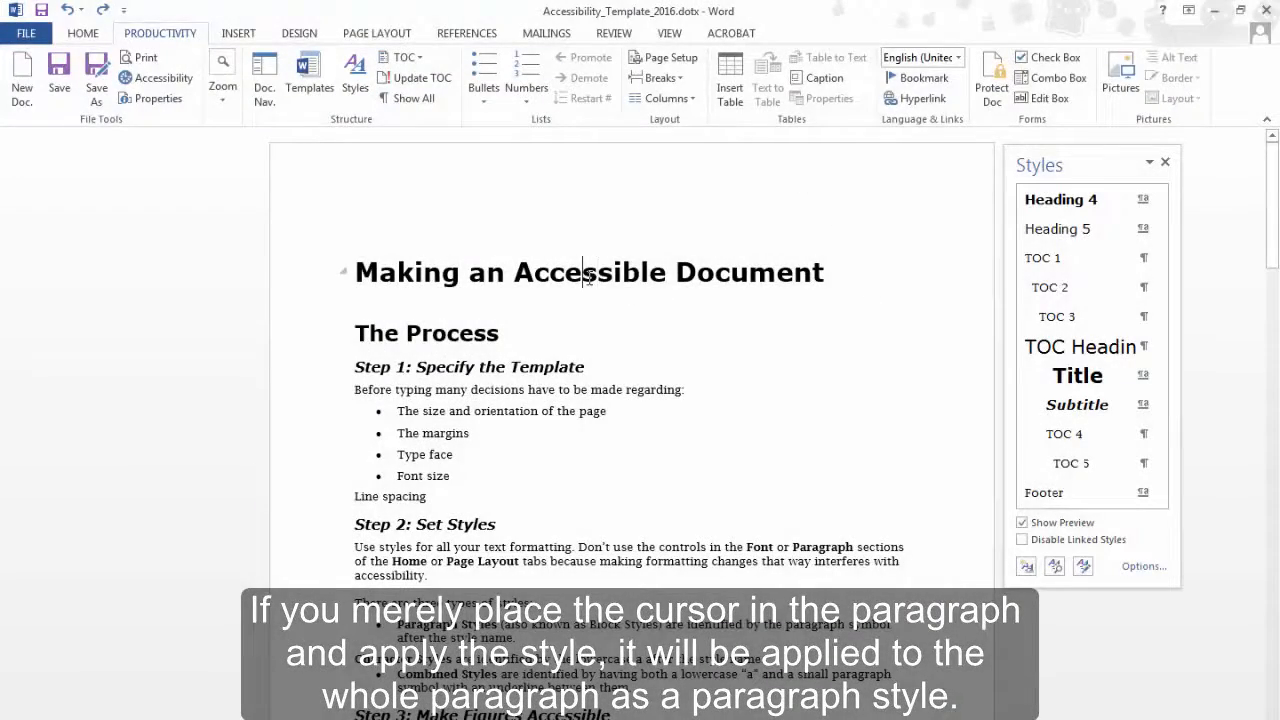
mouse_move(1078, 376)
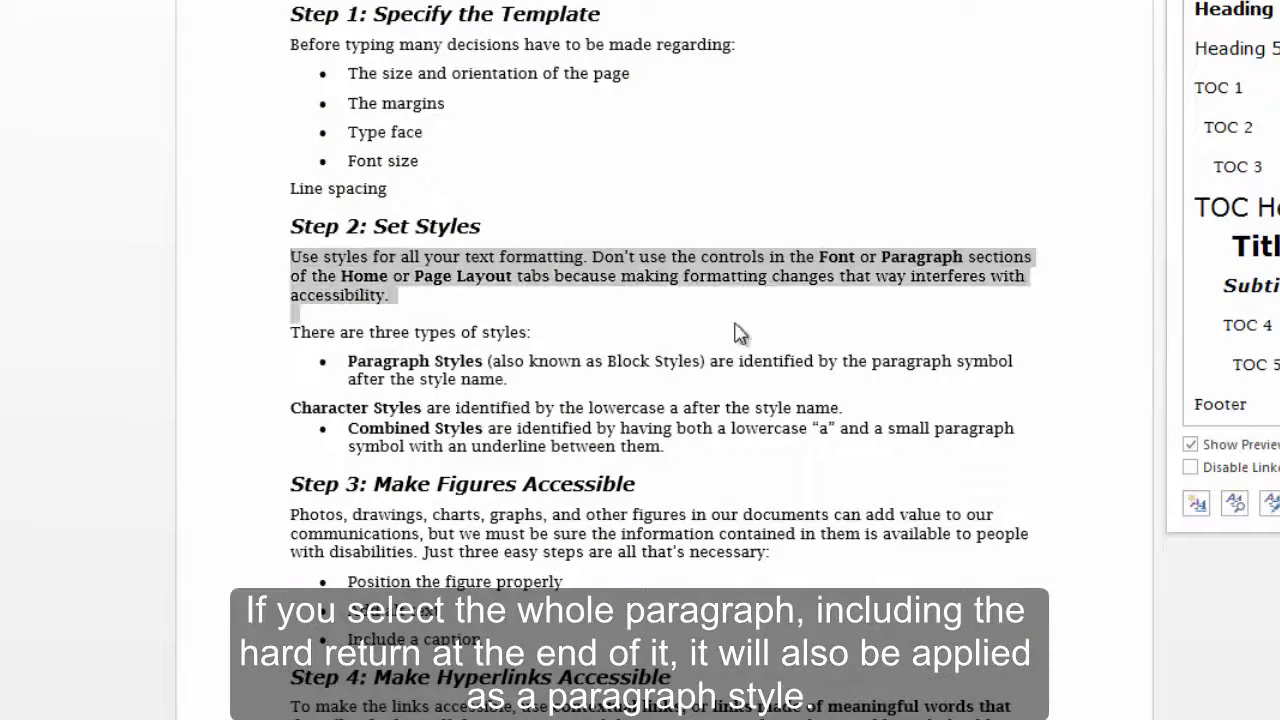
mouse_move(520, 264)
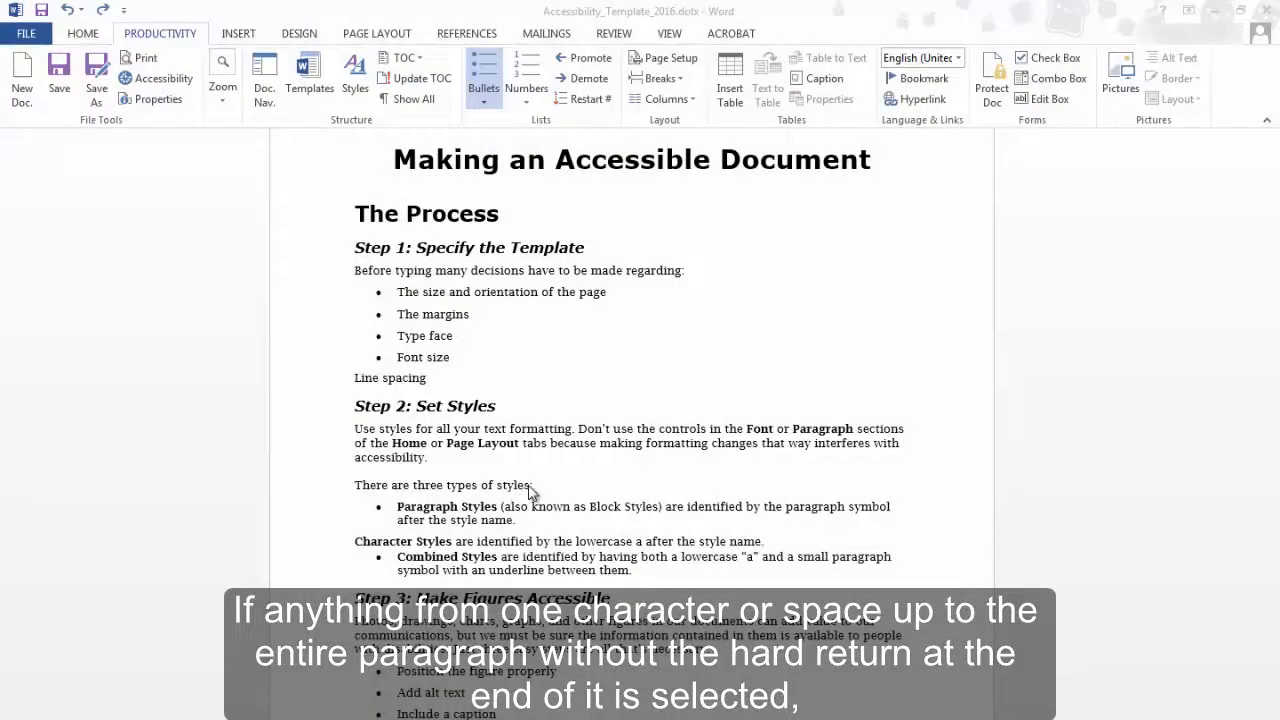
Try the Subtitle style on the line about three types of styles.
click(356, 78)
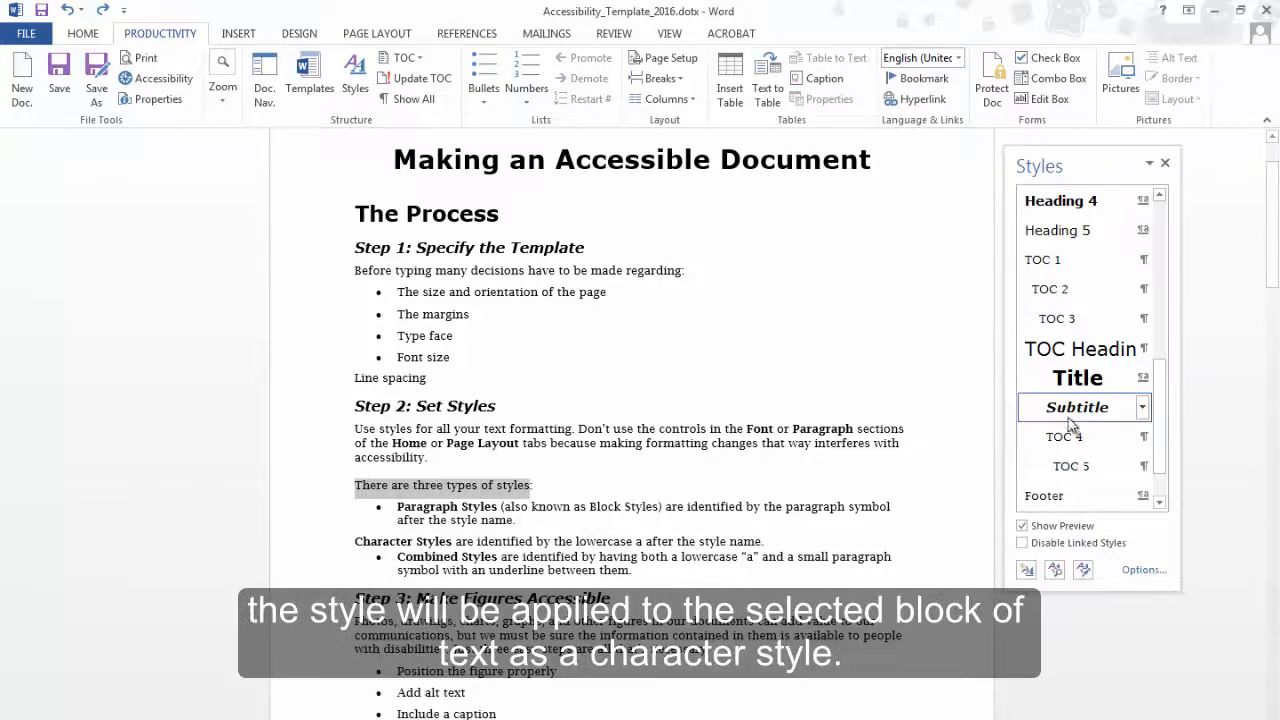
click(1076, 376)
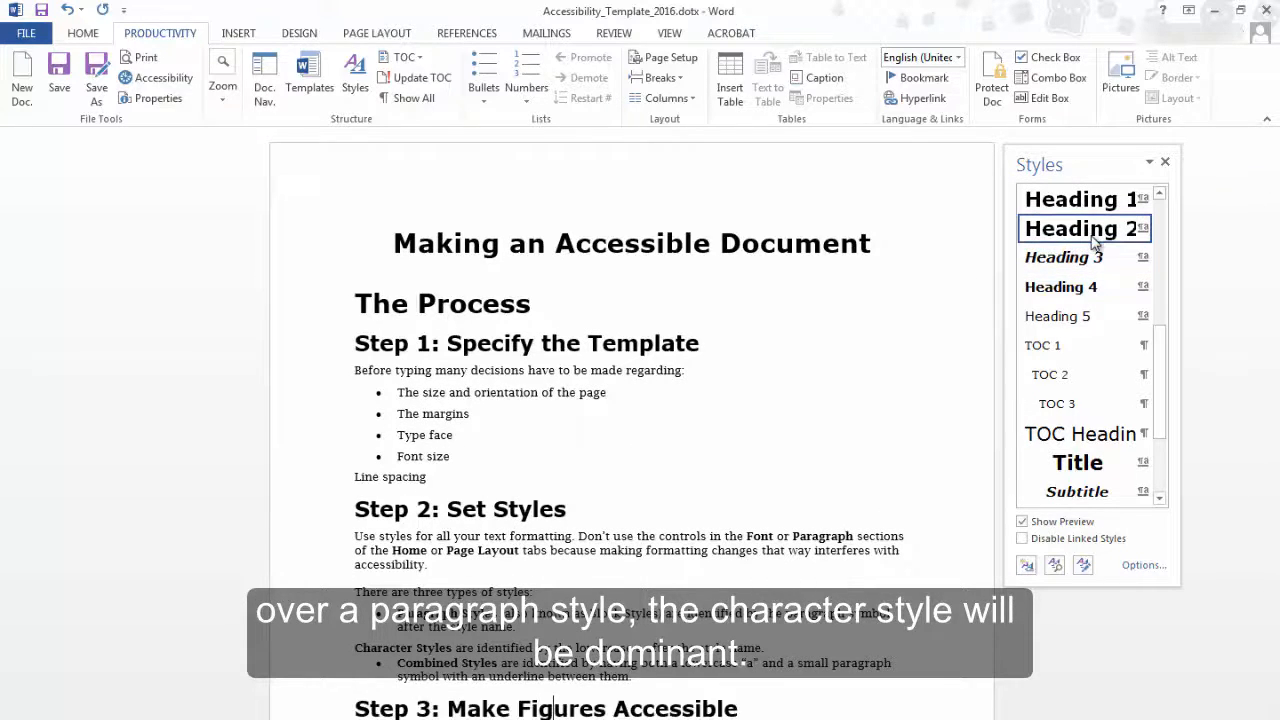
scroll(down, 3)
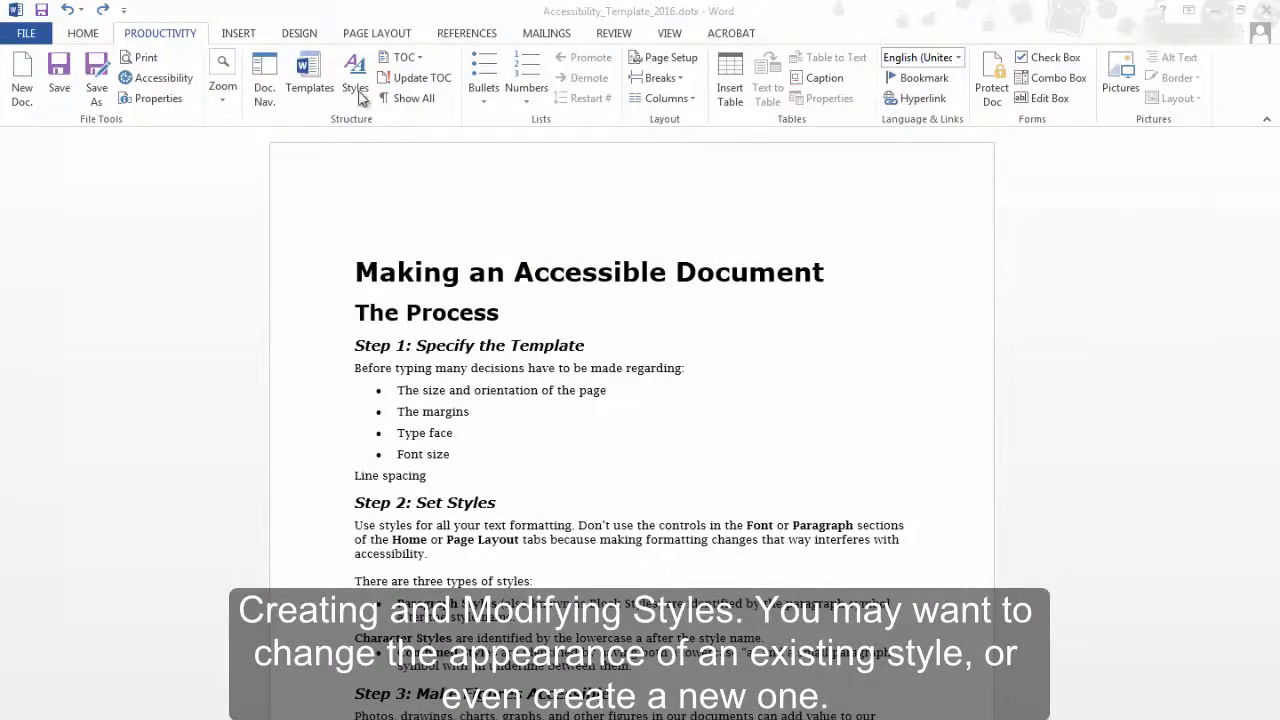
Reopen the Styles pane from the ribbon's Styles button.
click(356, 76)
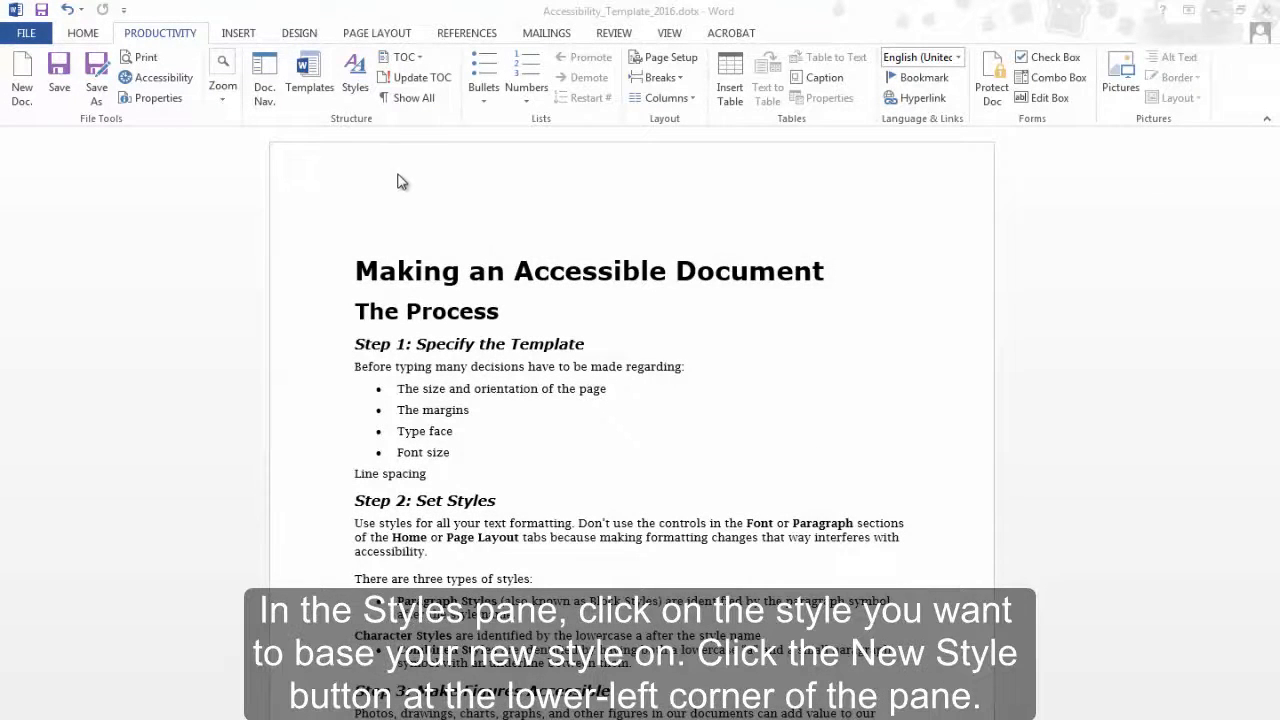
click(356, 76)
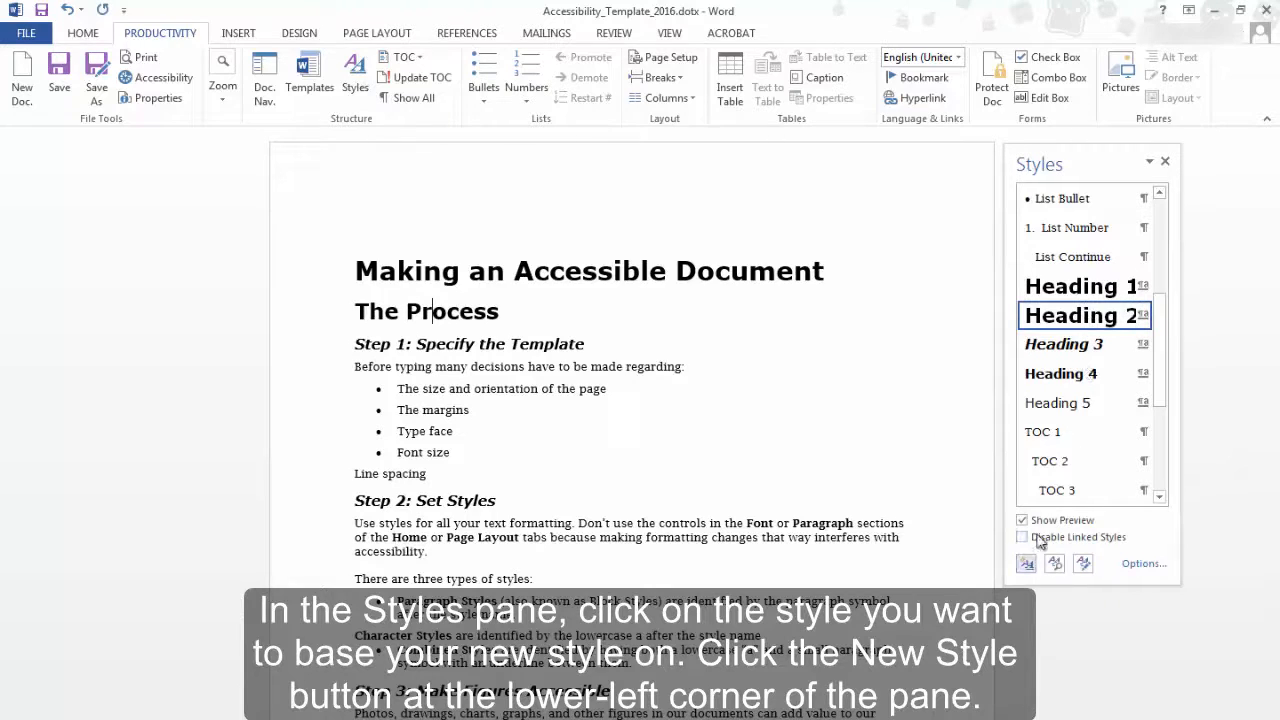
Create paragraph style Title2 based on Heading 2 via New Style and confirm with OK.
click(1026, 564)
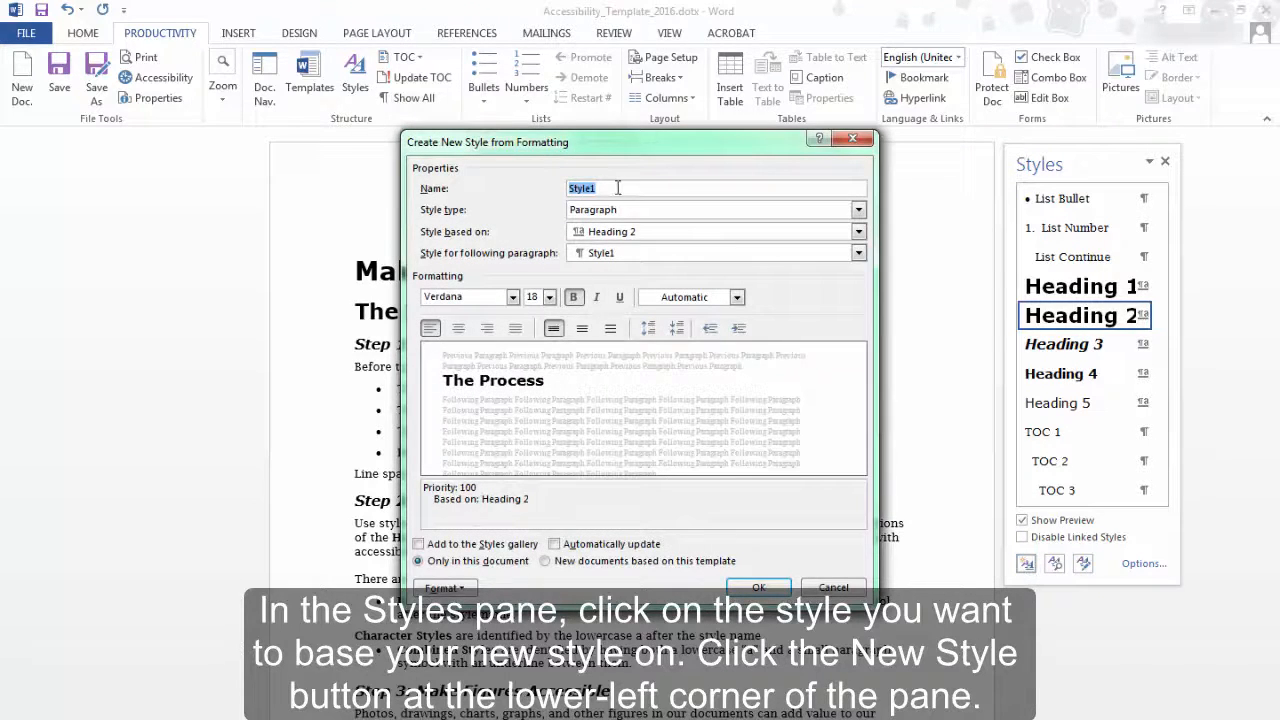
text(Ti)
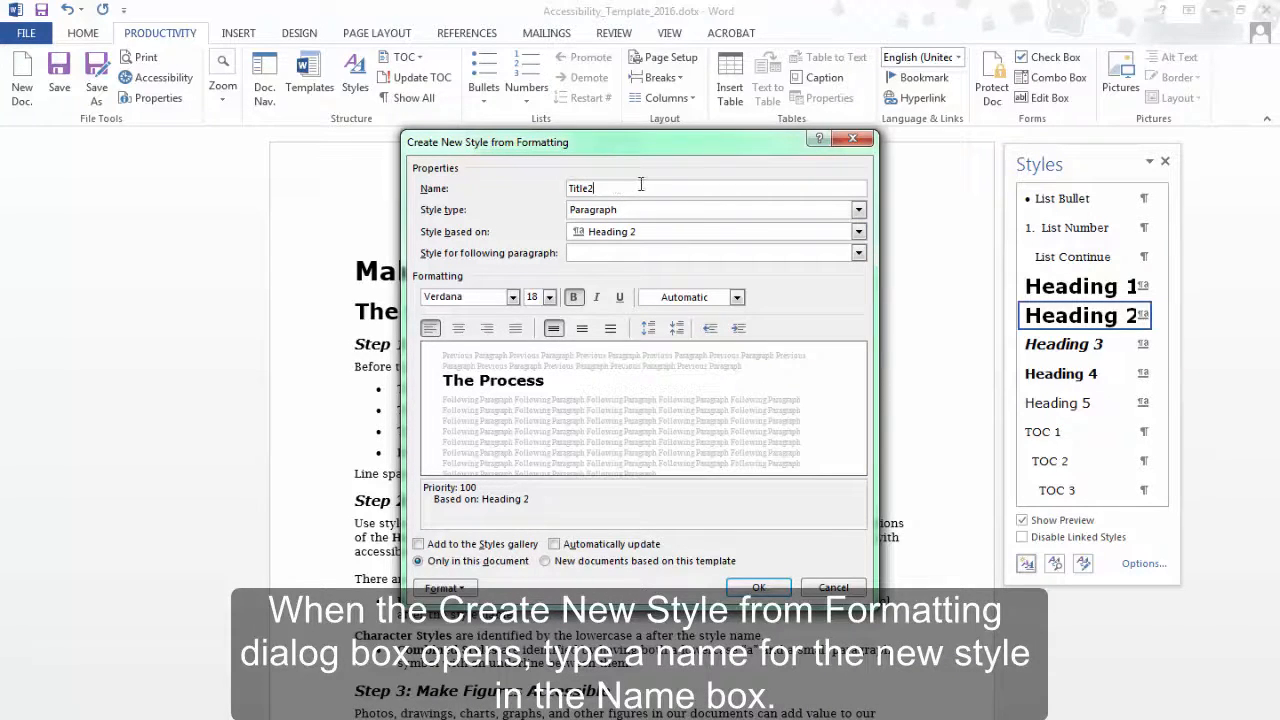
click(856, 210)
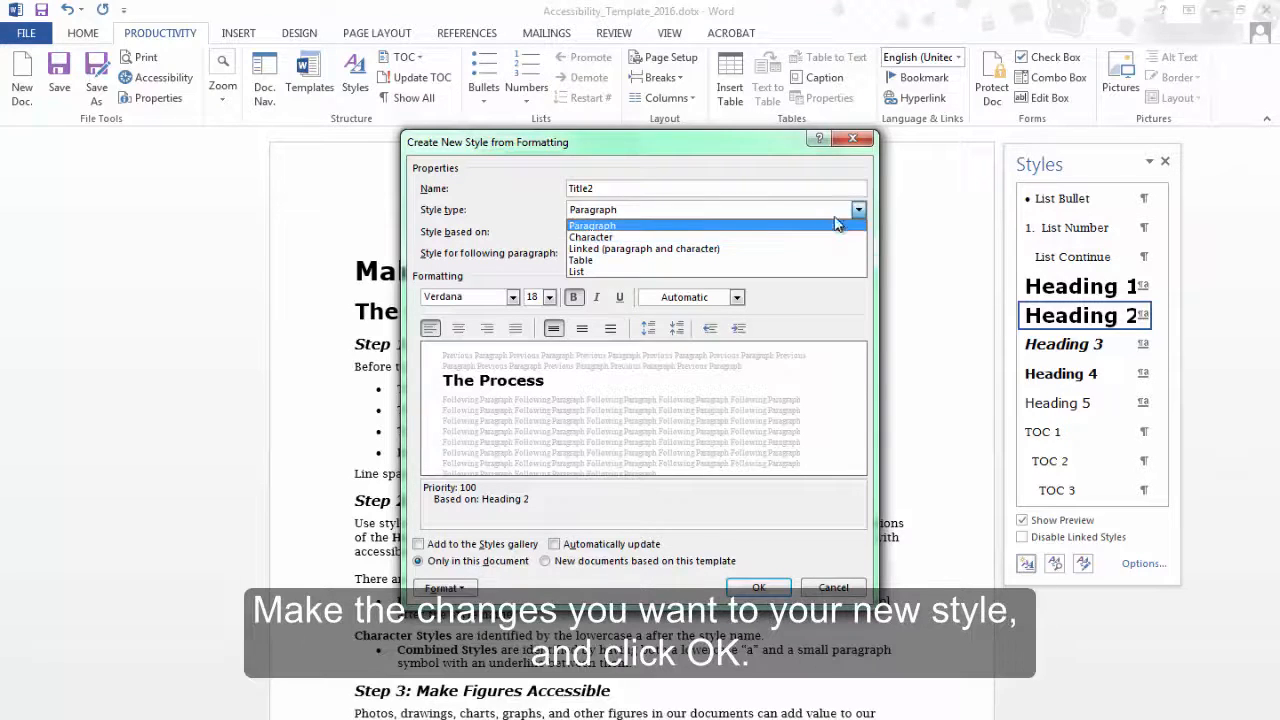
click(858, 232)
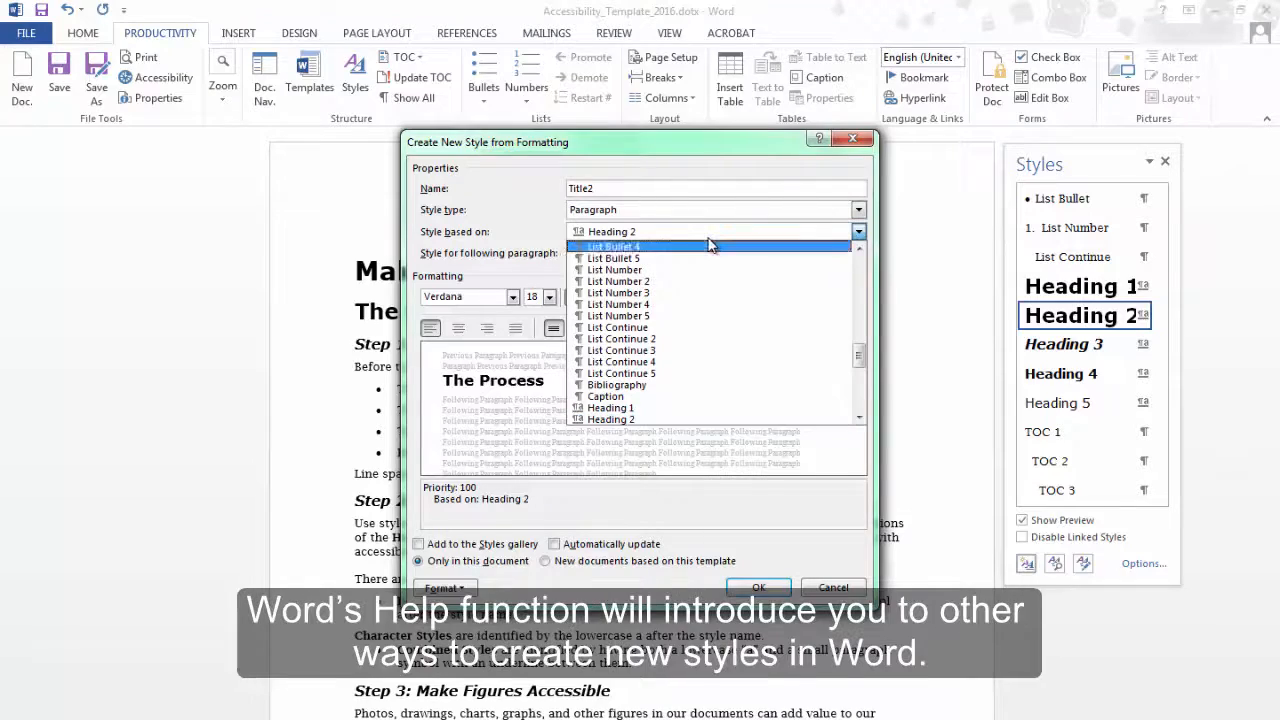
click(612, 232)
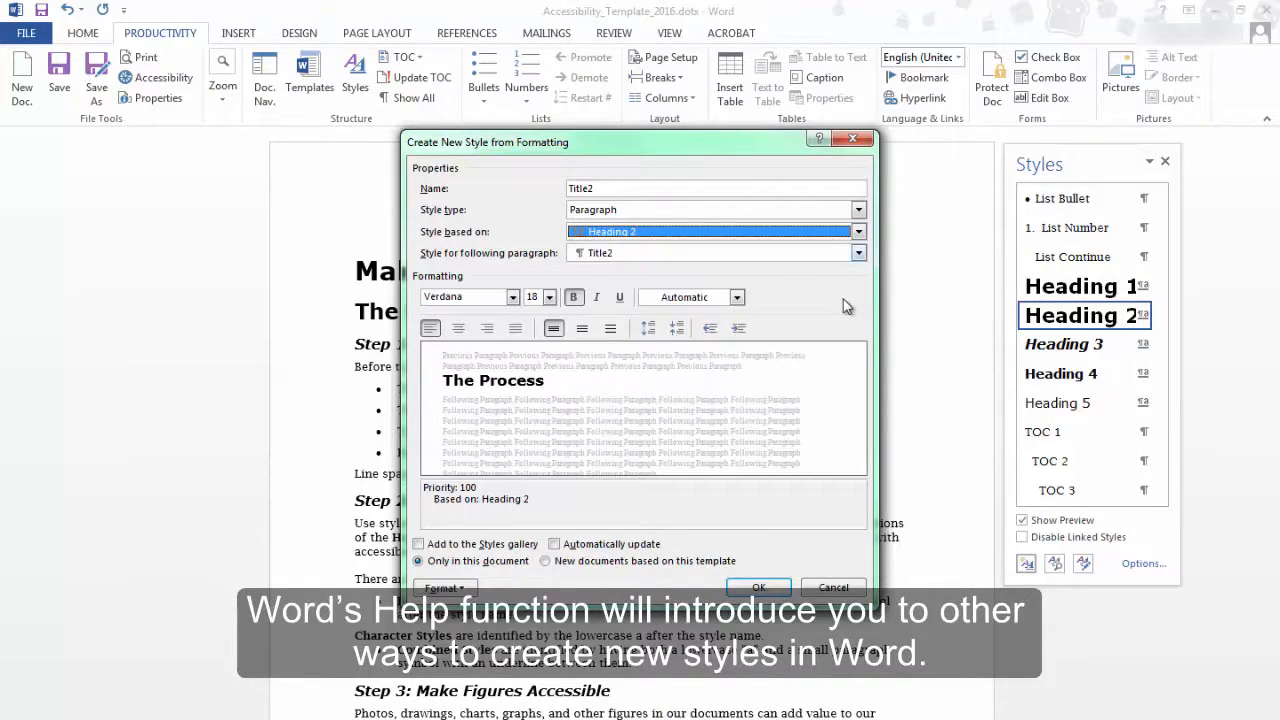
click(832, 588)
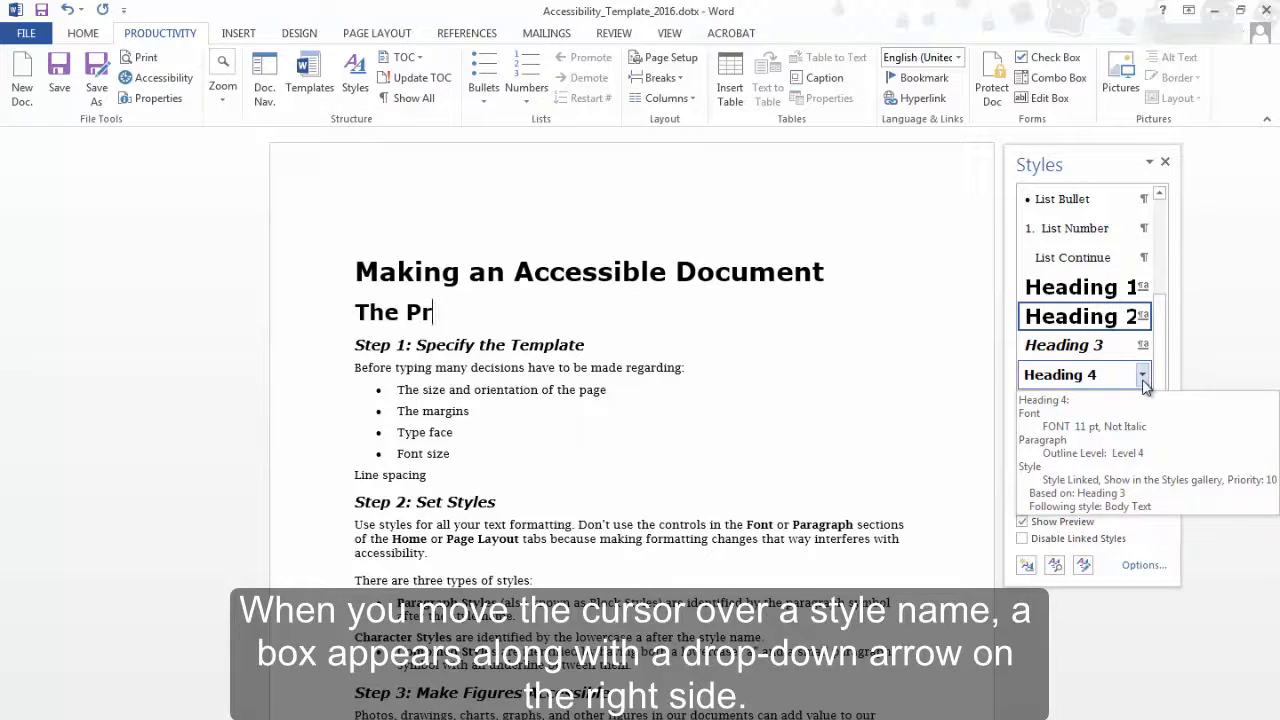
Choose Modify from the Heading 4 style's drop-down menu.
click(1142, 376)
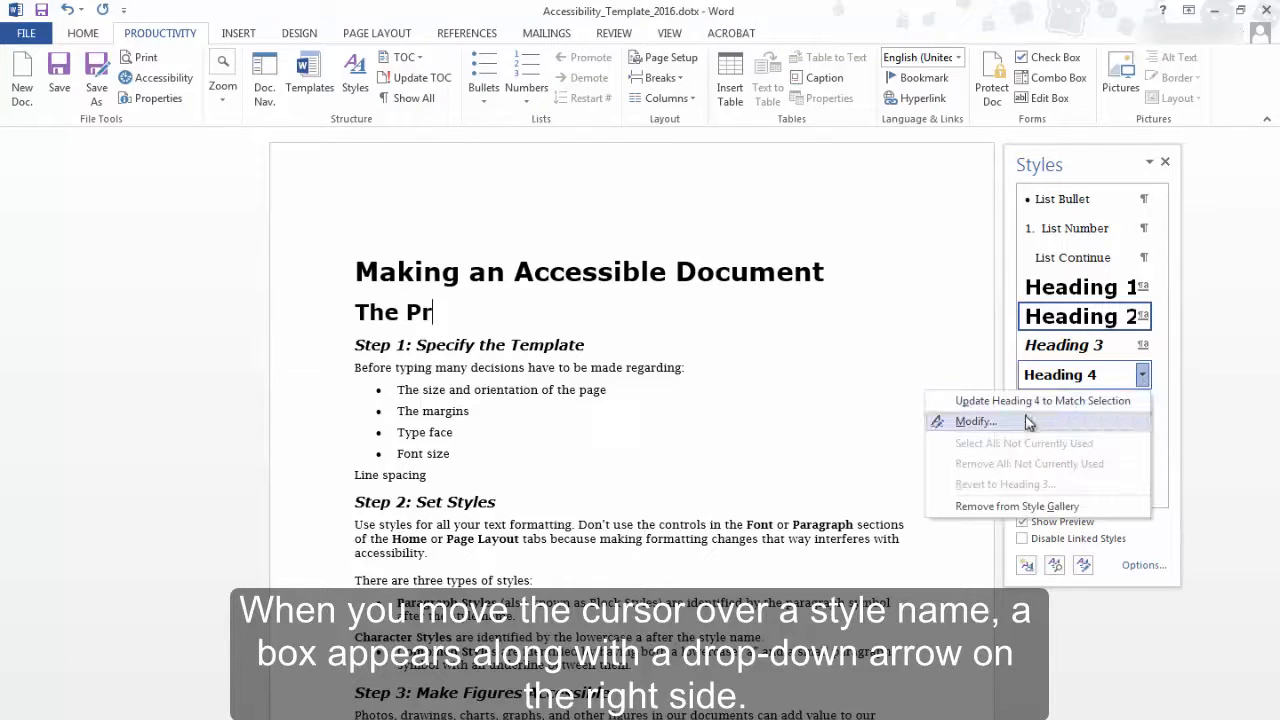
click(976, 420)
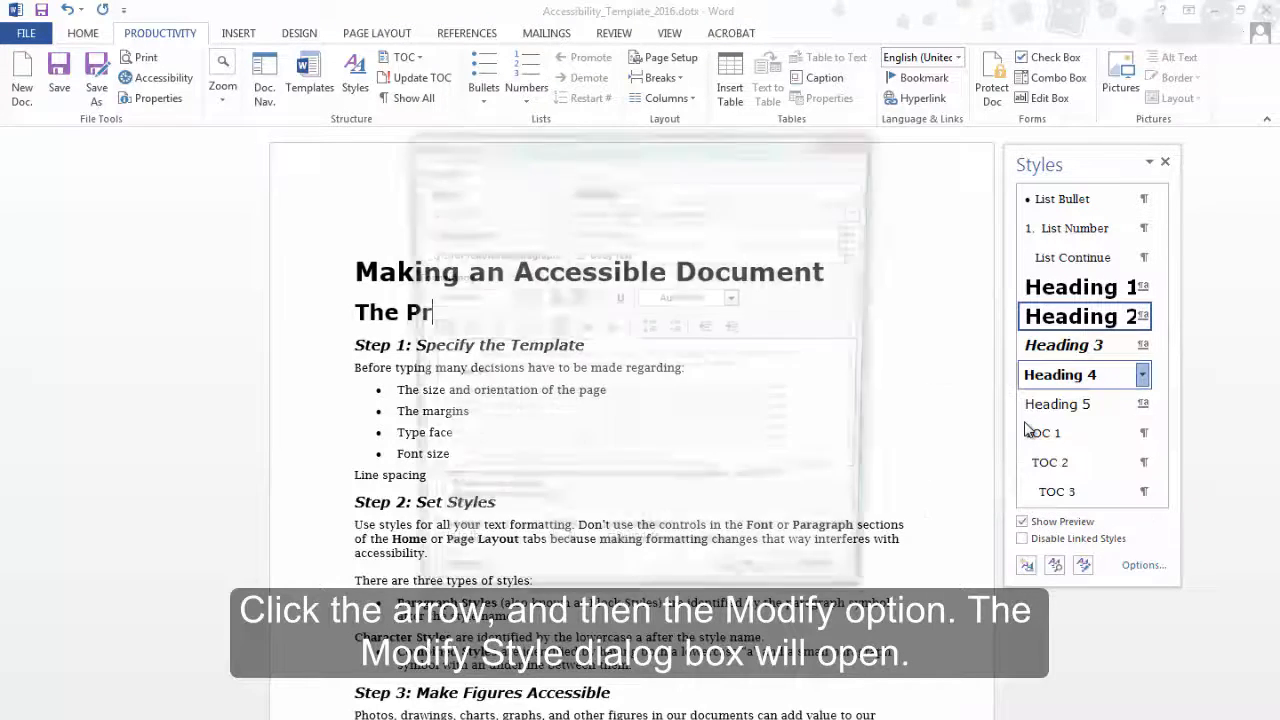
Base Heading 4 on List Continue 3, justify it and give it double line spacing.
click(1142, 374)
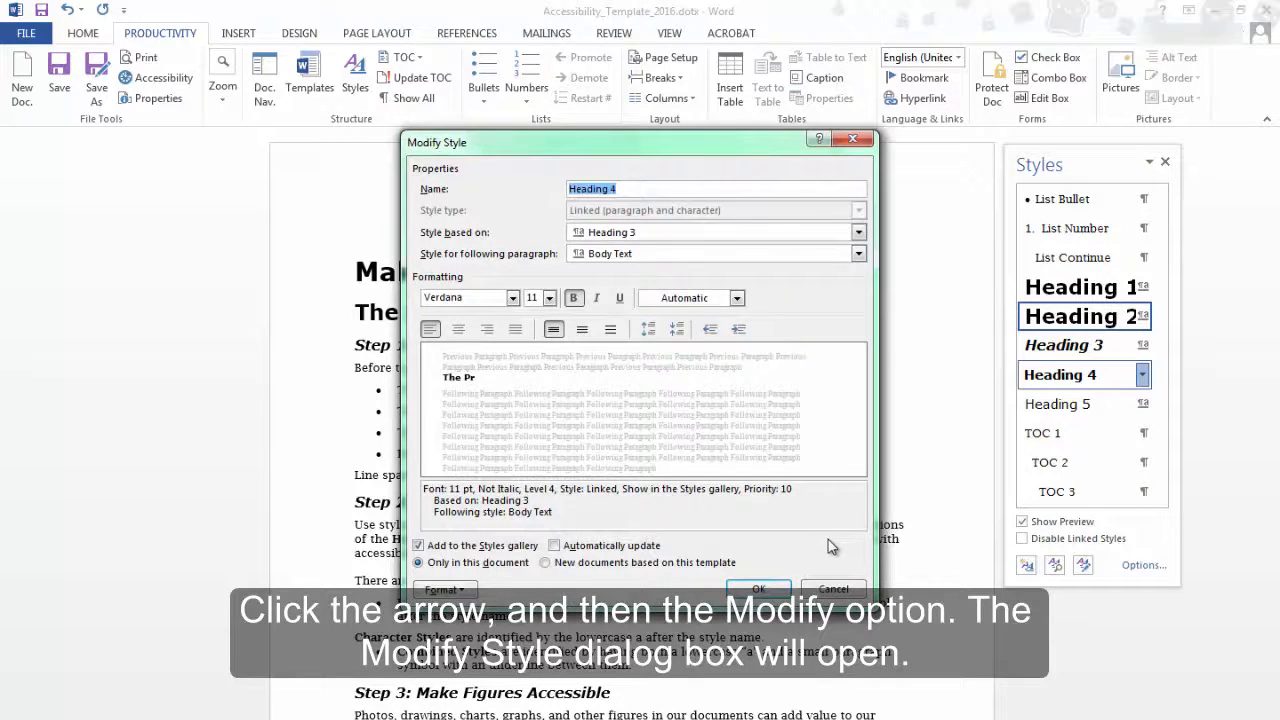
mouse_move(834, 408)
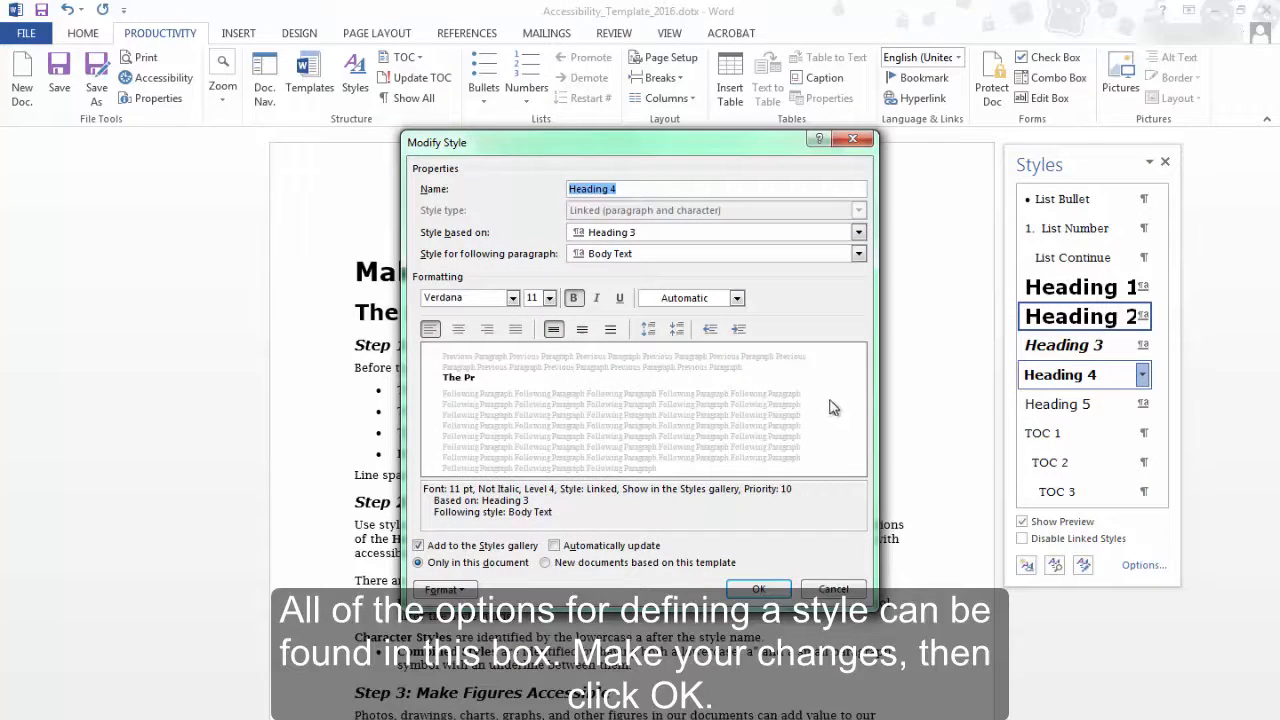
click(856, 232)
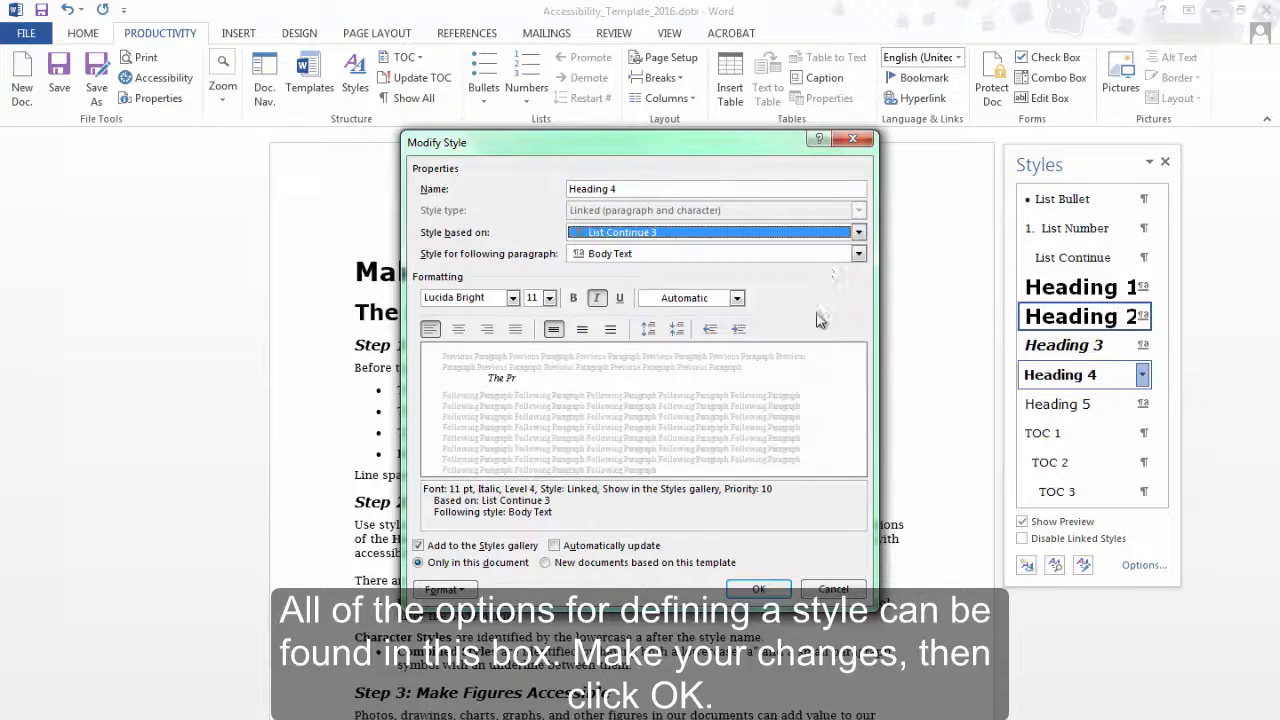
click(856, 252)
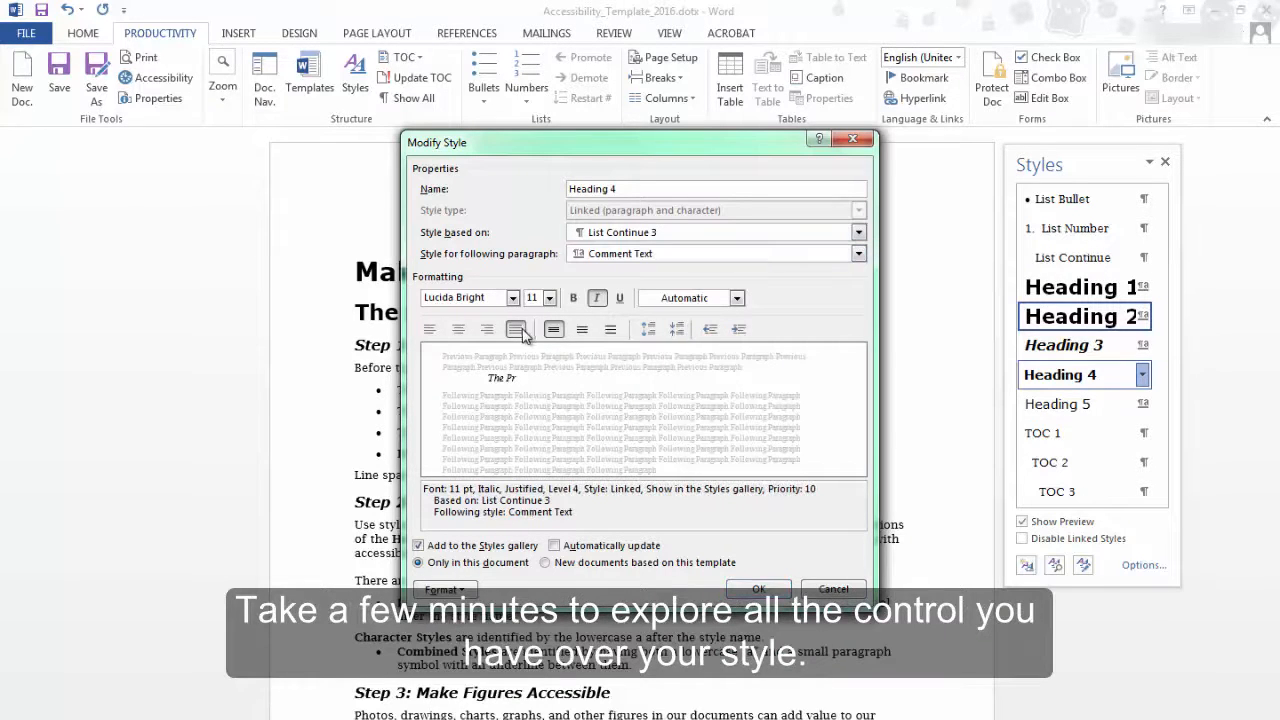
click(610, 328)
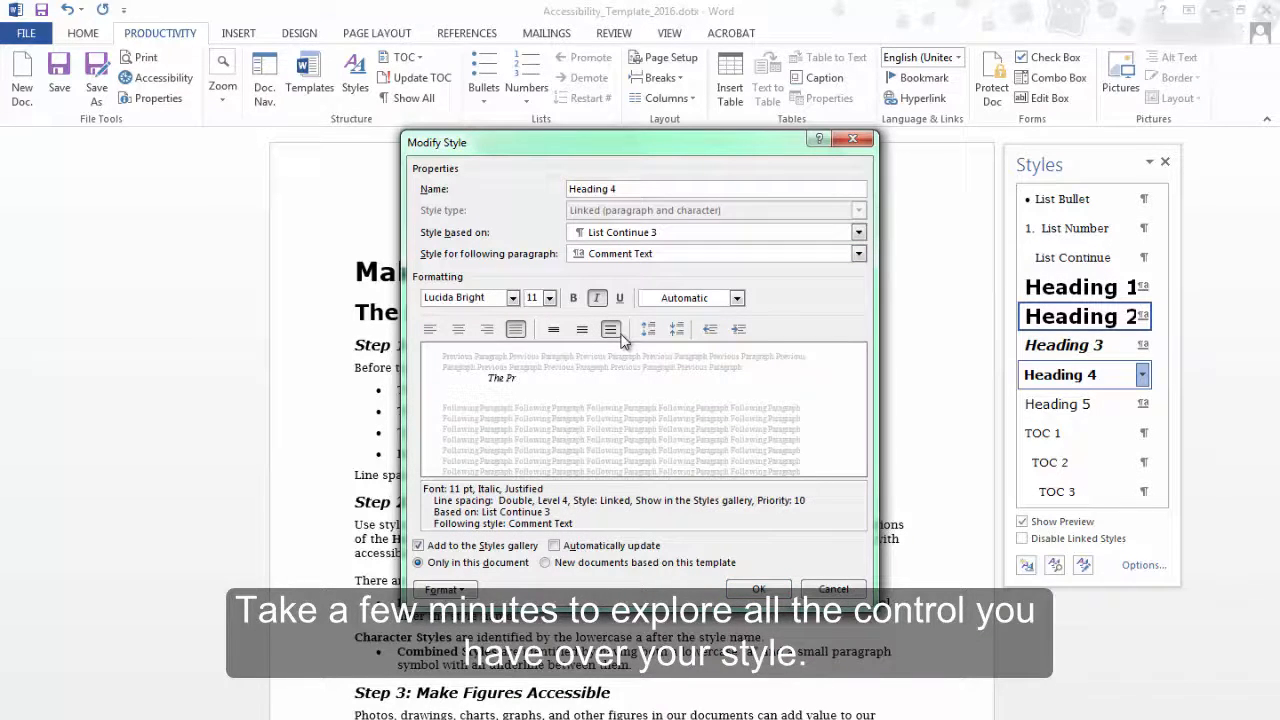